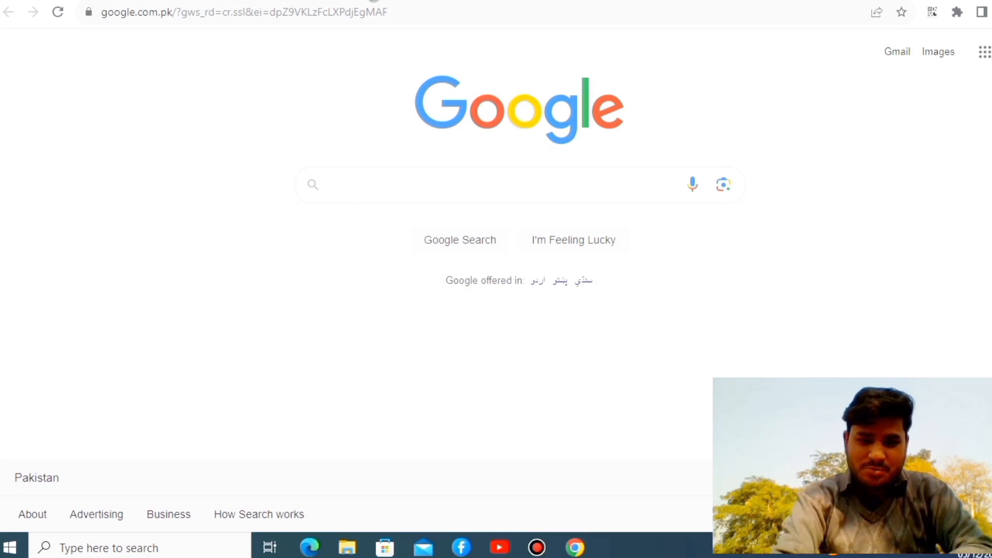
Step: Search Google for 'studygate com'
click(453, 184)
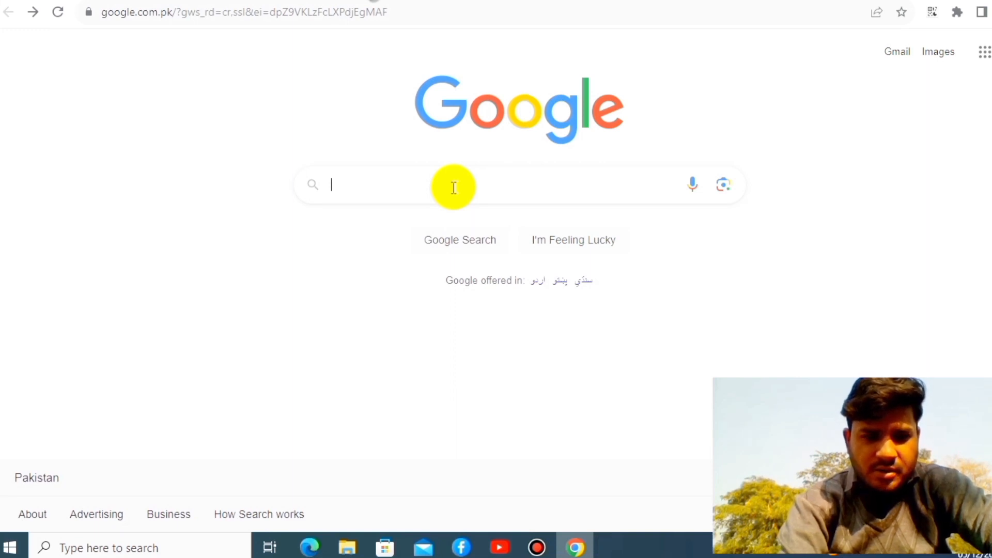
text(studygate.com)
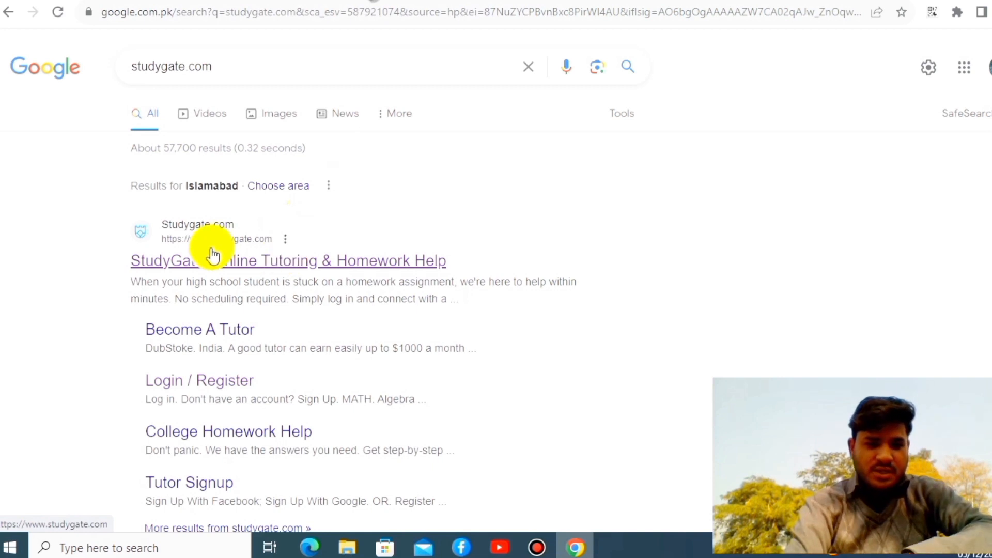
mouse_move(199, 329)
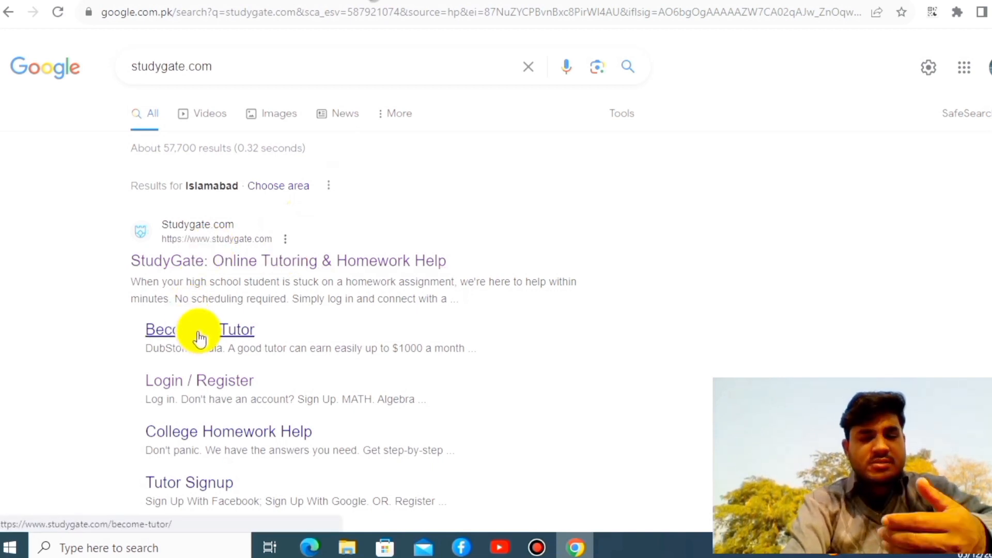
mouse_move(212, 382)
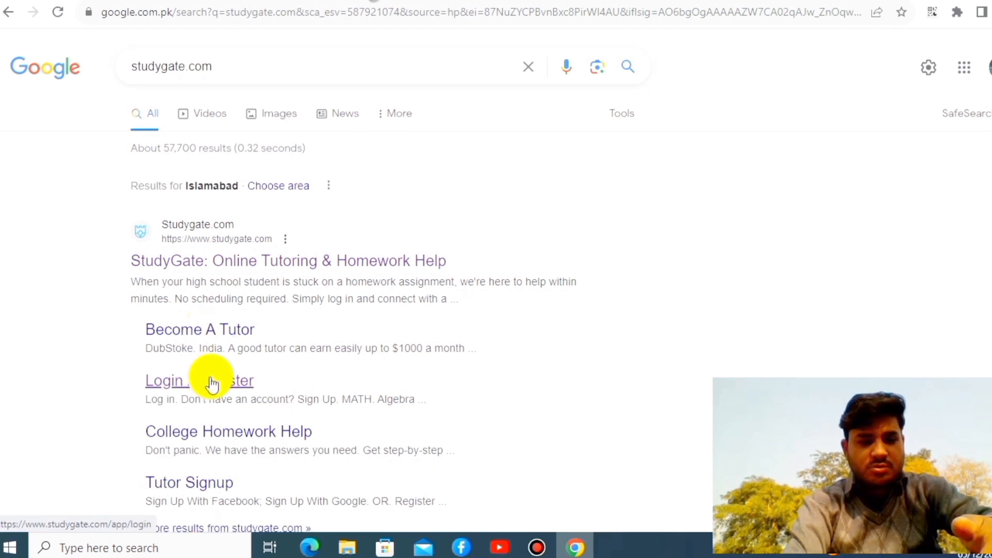
Step: Open StudyGate's Become A Tutor sitelink and check the 'Who are you?' section
click(200, 329)
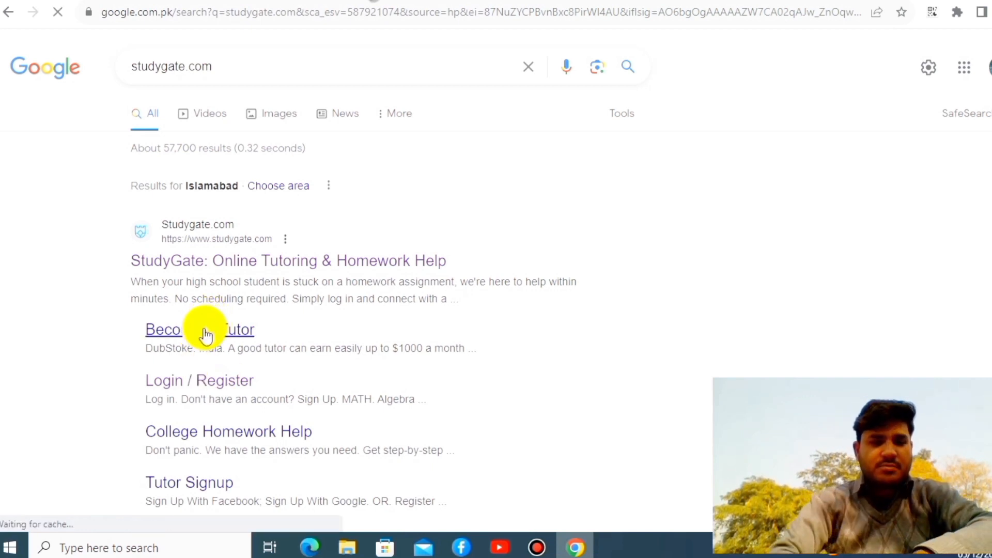
click(200, 329)
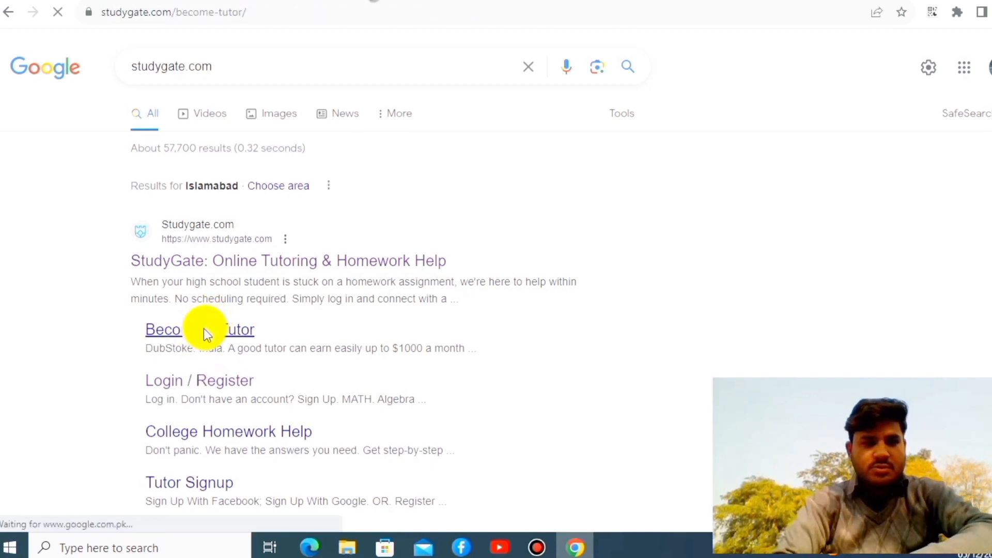
click(200, 329)
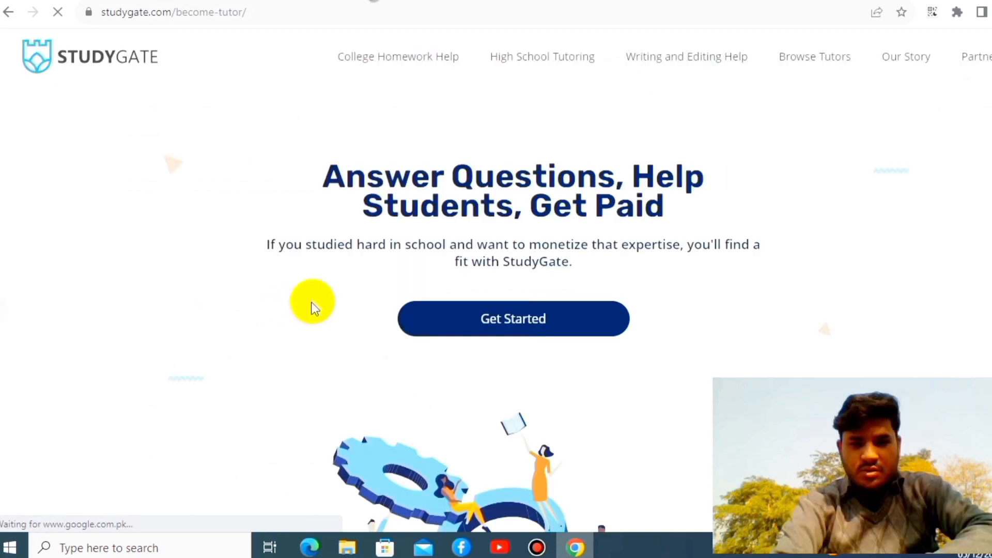
mouse_move(515, 219)
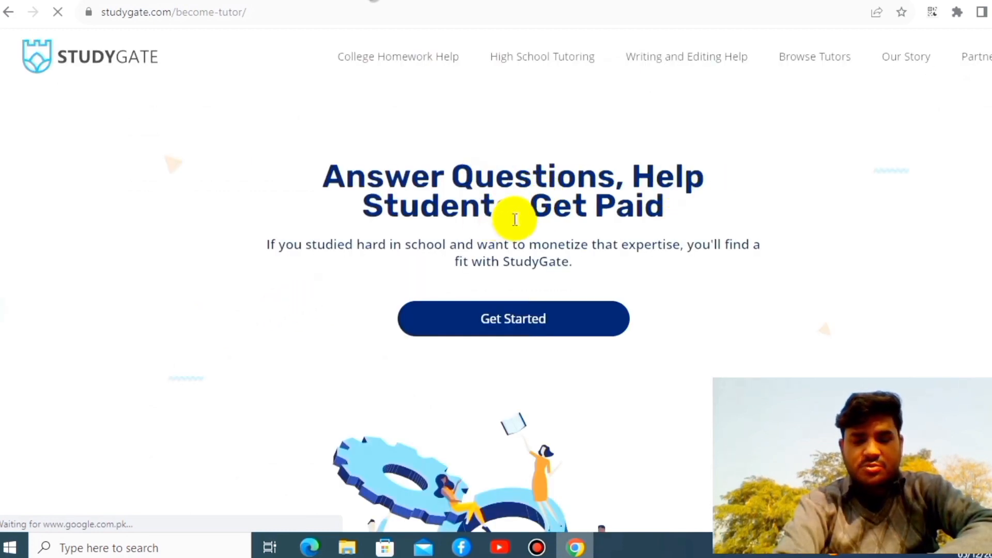
mouse_move(860, 158)
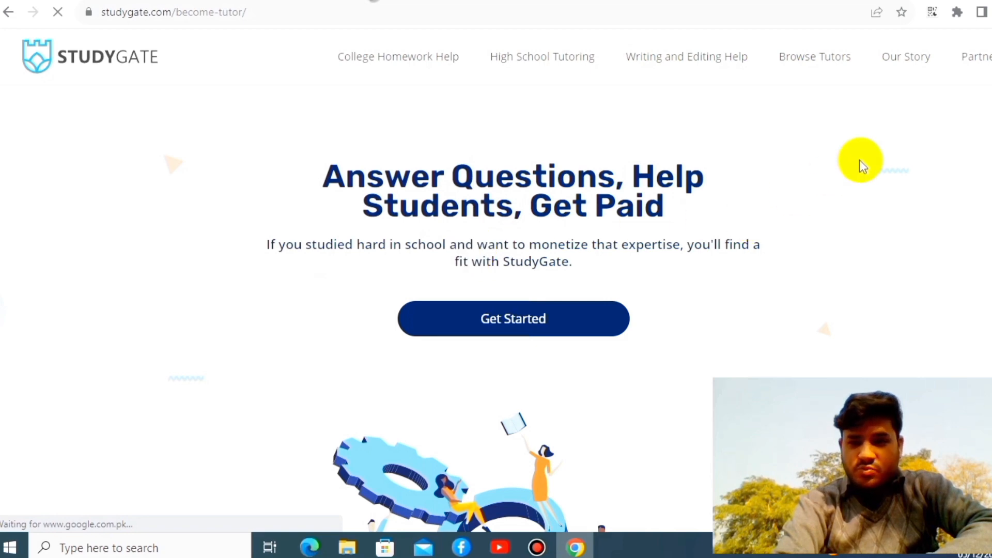
scroll(down, 3)
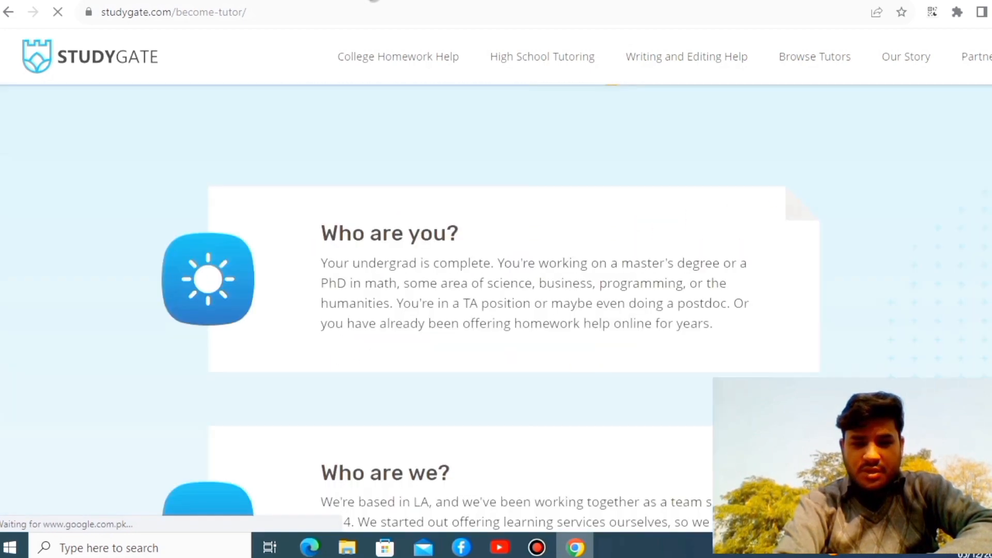
scroll(up, 3)
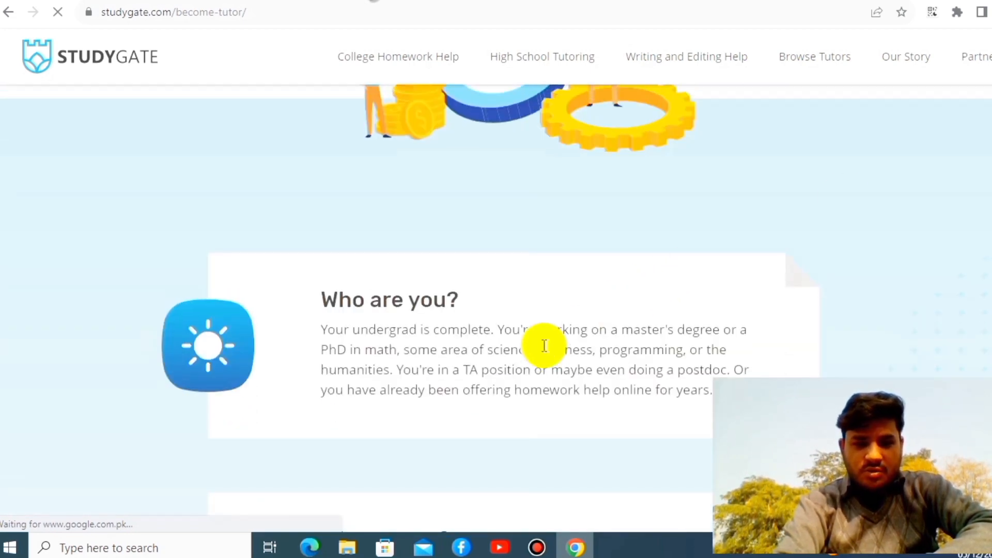
mouse_move(412, 341)
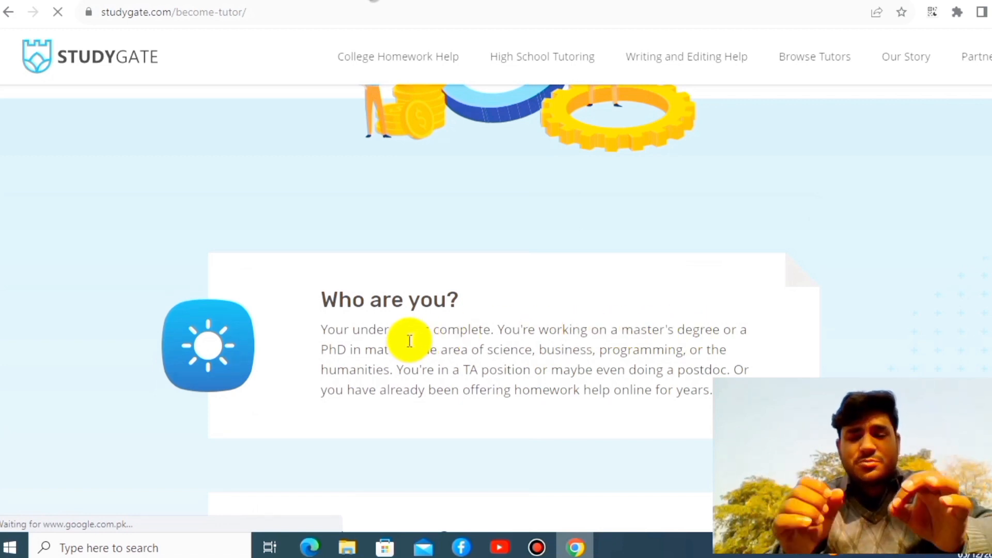
mouse_move(589, 345)
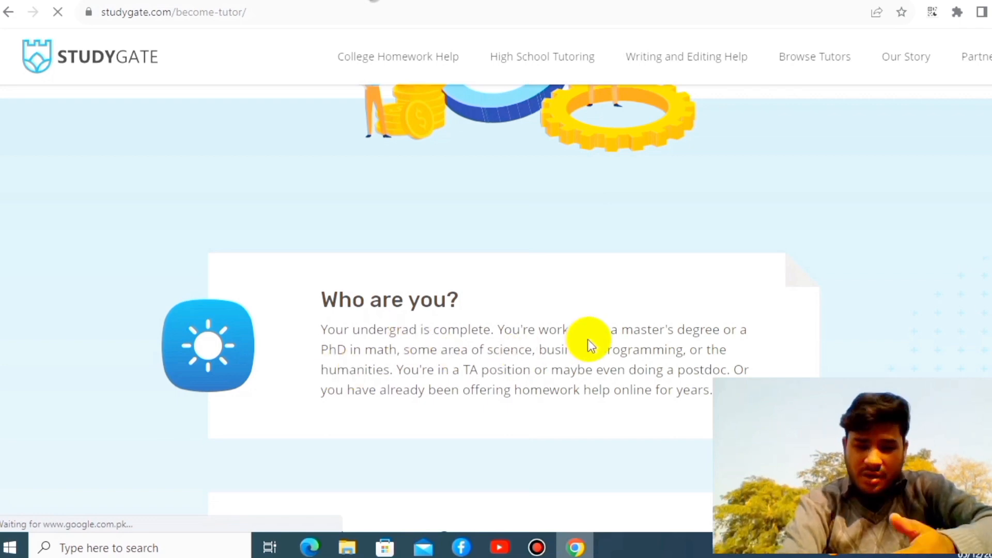
mouse_move(671, 329)
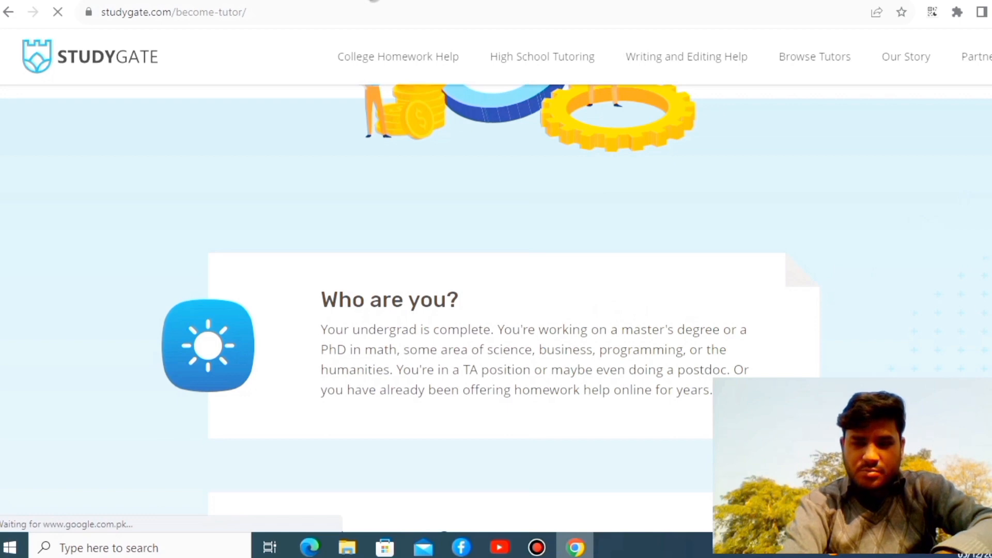
Step: Scroll down to the 'How Our Tutors Have Benefitted' testimonials section
scroll(down, 3)
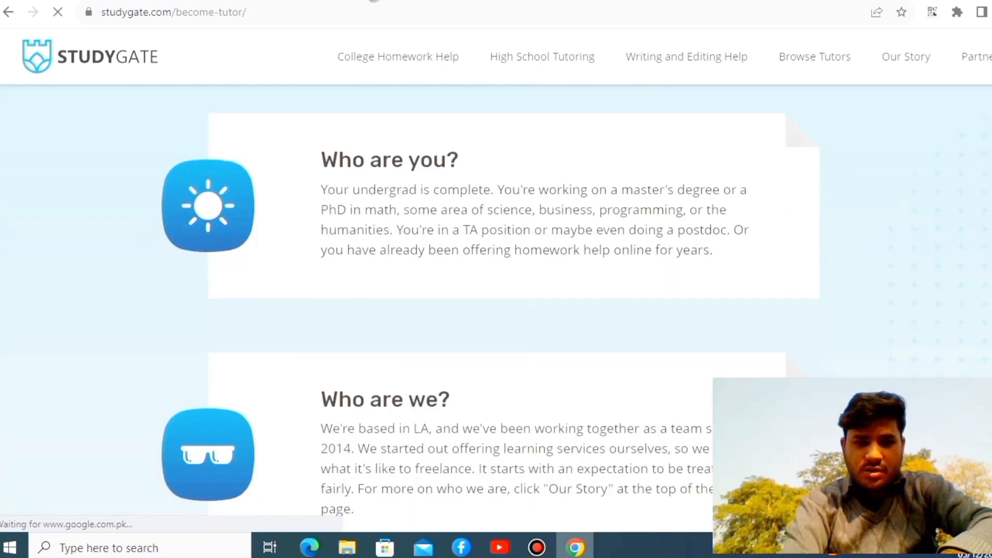
scroll(down, 3)
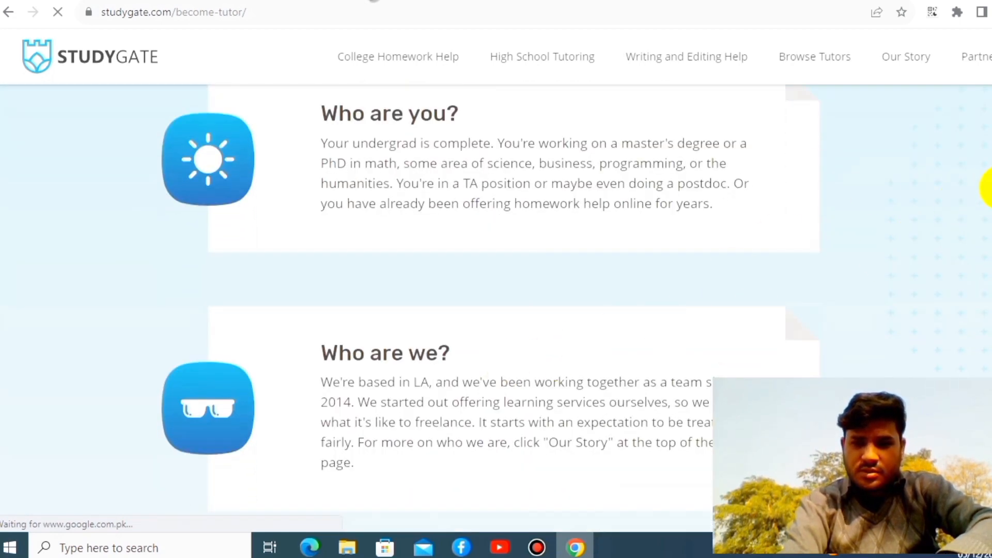
scroll(down, 3)
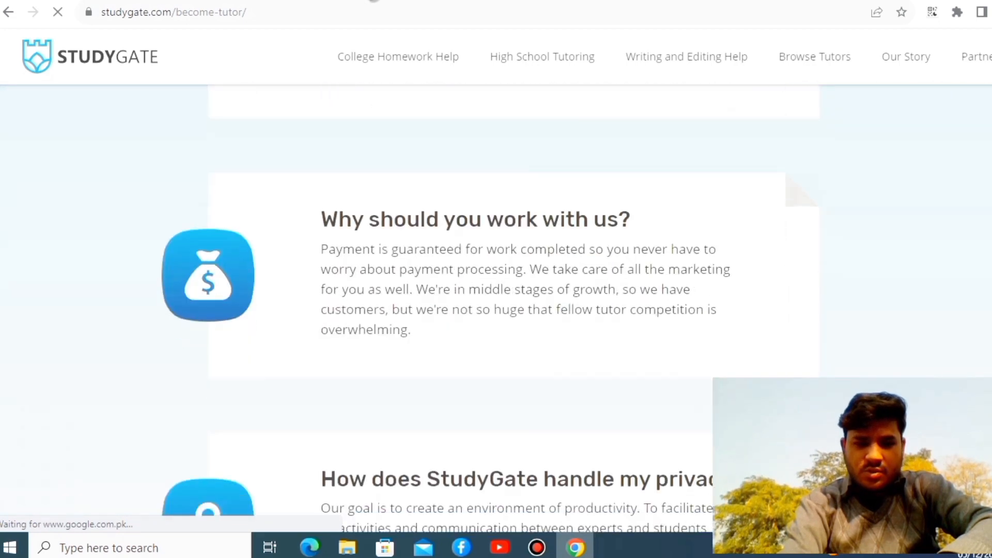
scroll(up, 3)
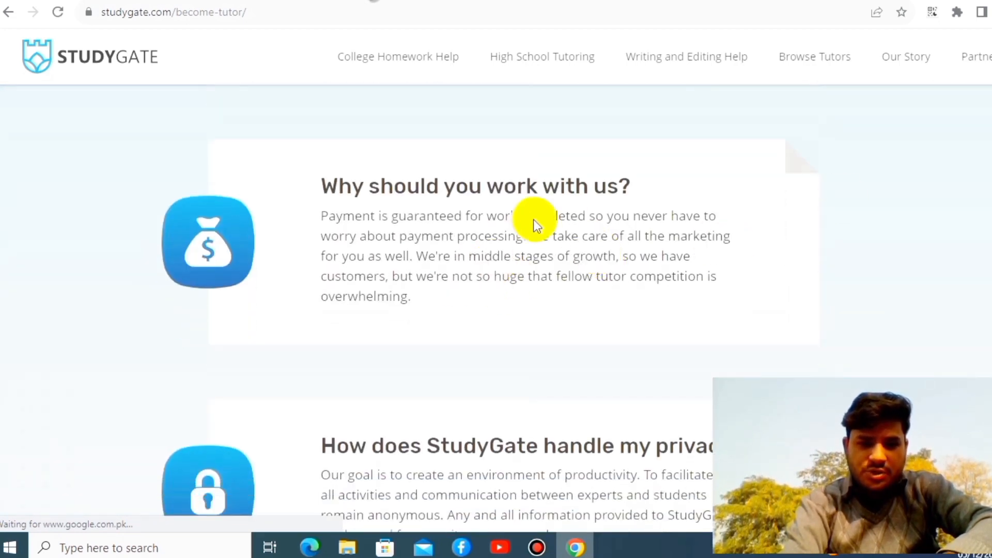
mouse_move(452, 222)
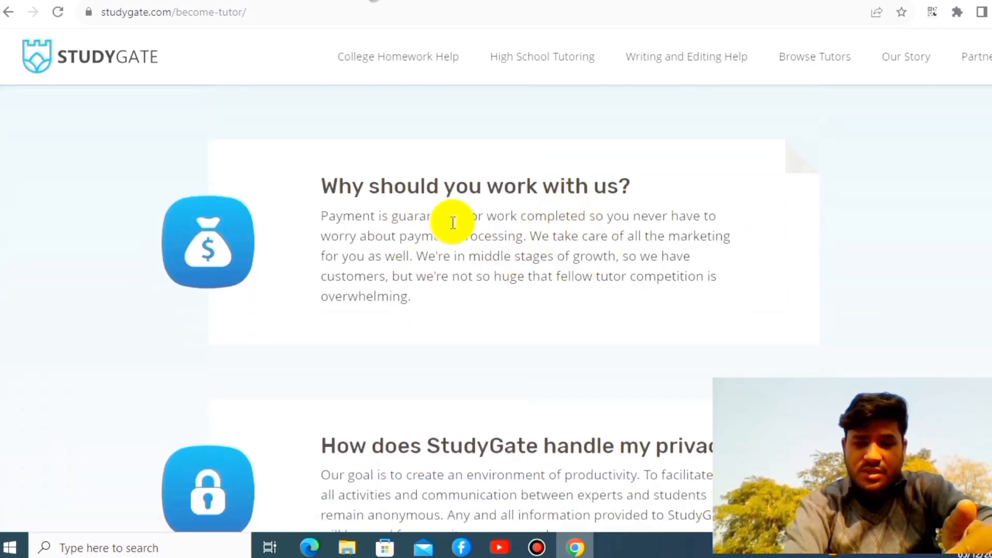
mouse_move(948, 187)
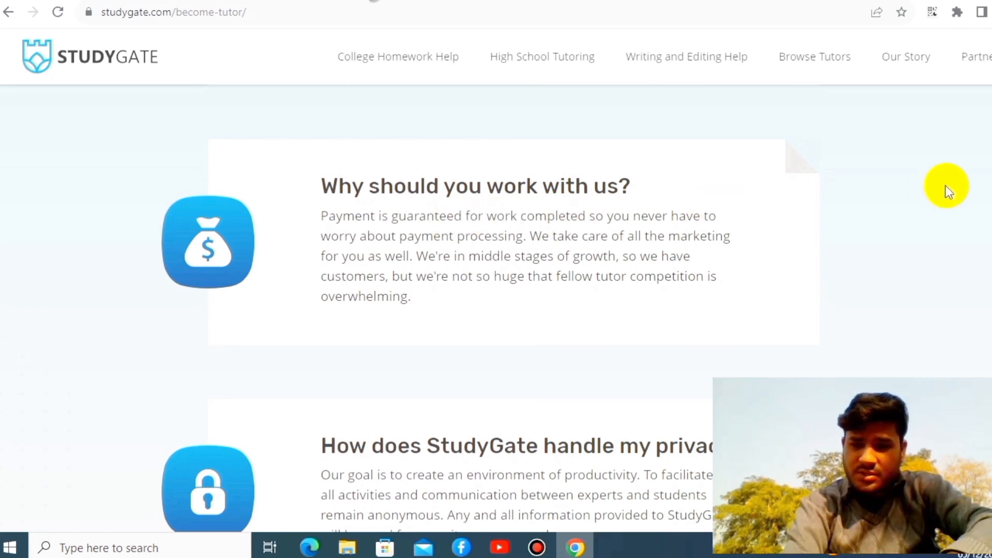
scroll(down, 3)
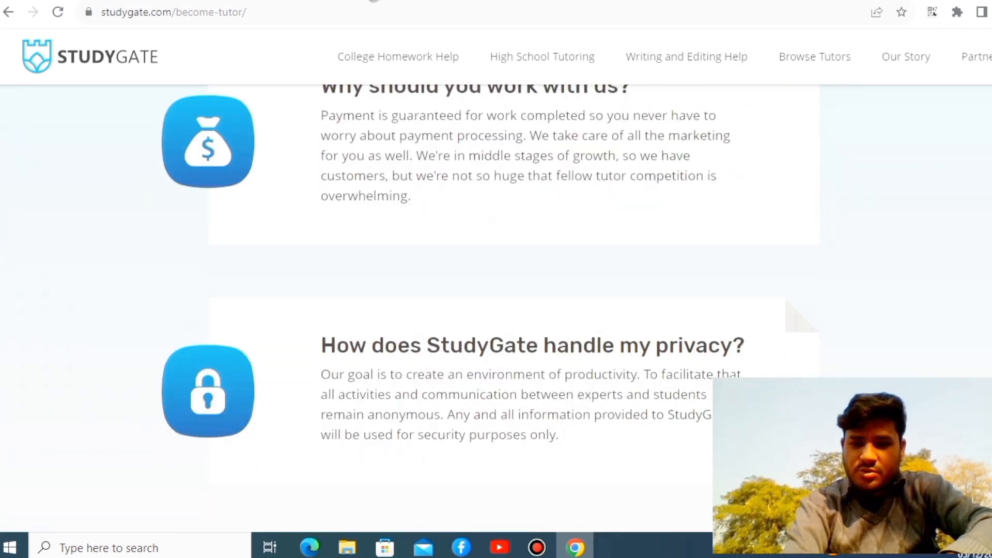
scroll(down, 3)
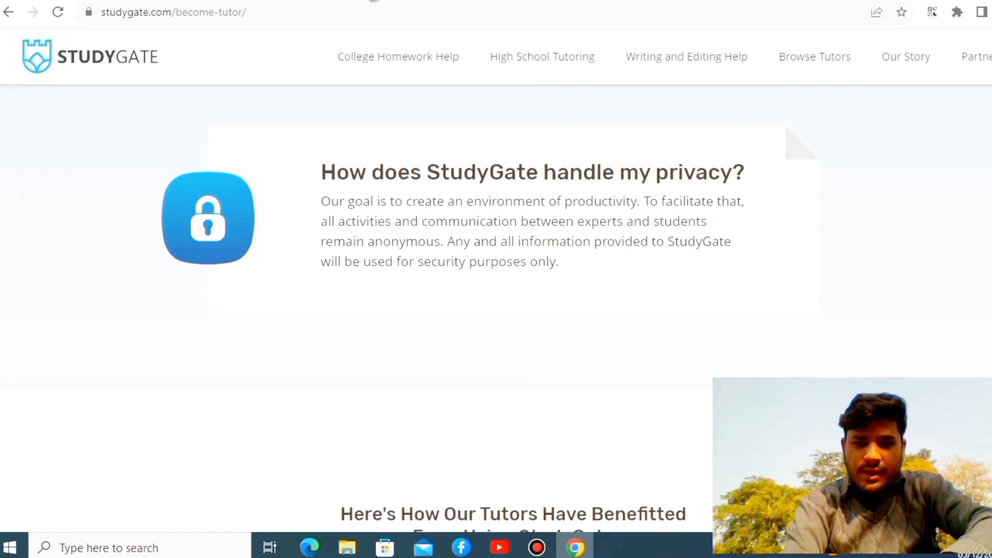
scroll(down, 3)
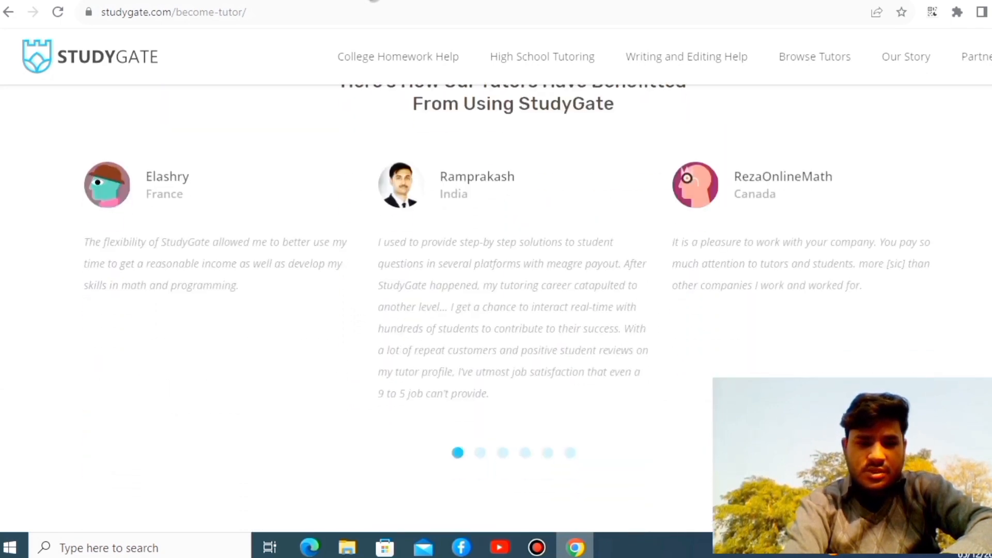
mouse_move(126, 249)
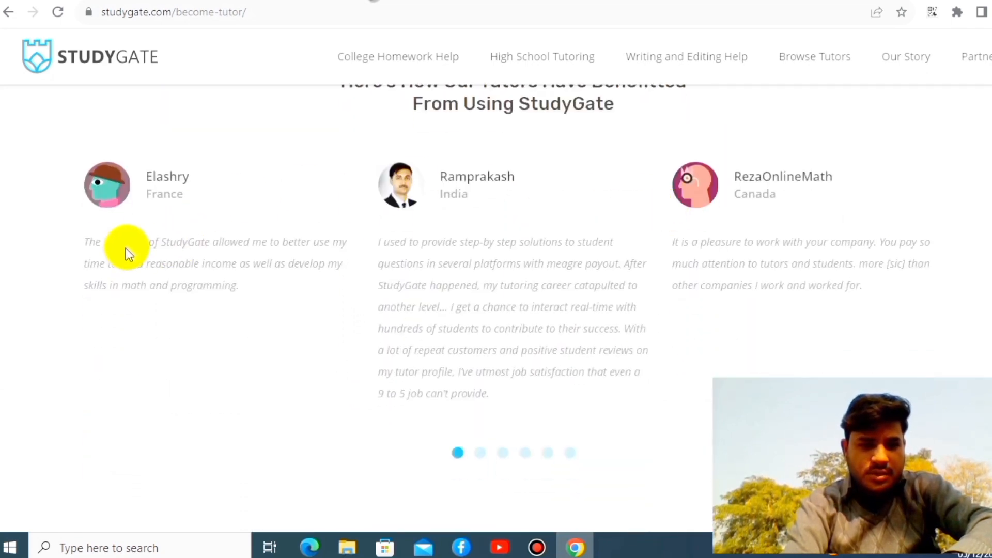
mouse_move(612, 165)
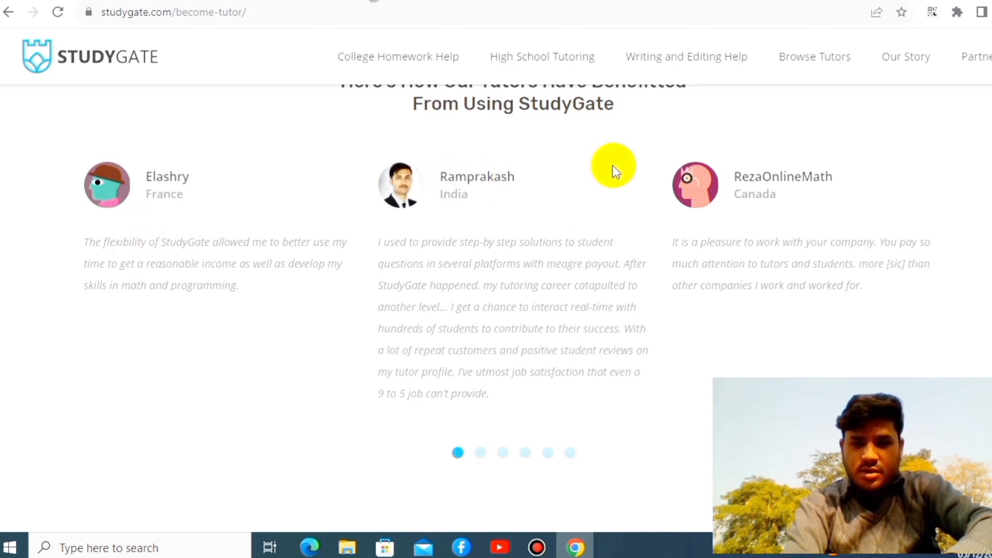
mouse_move(730, 218)
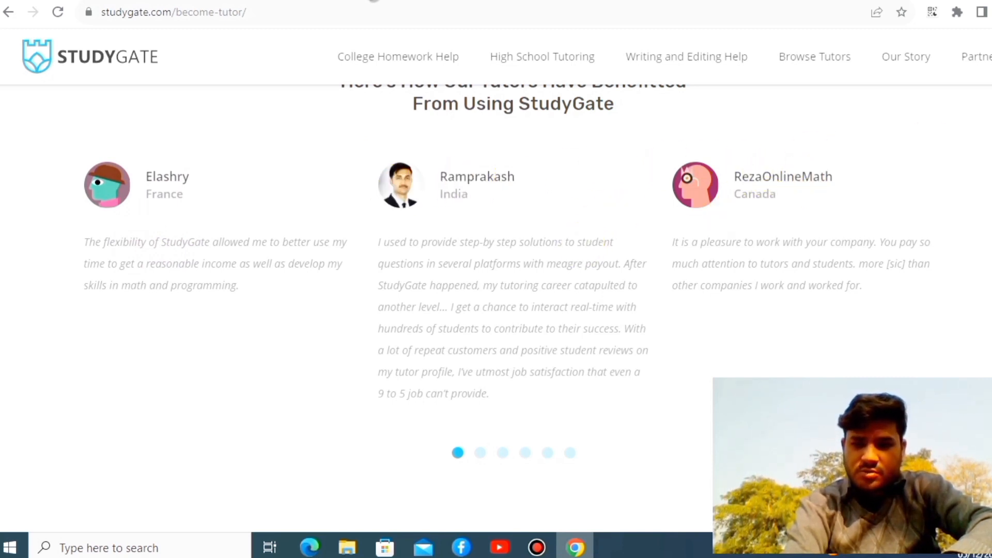
Step: Collapse the payment and approval-tips answers, then expand the certified-teacher FAQ question
scroll(down, 3)
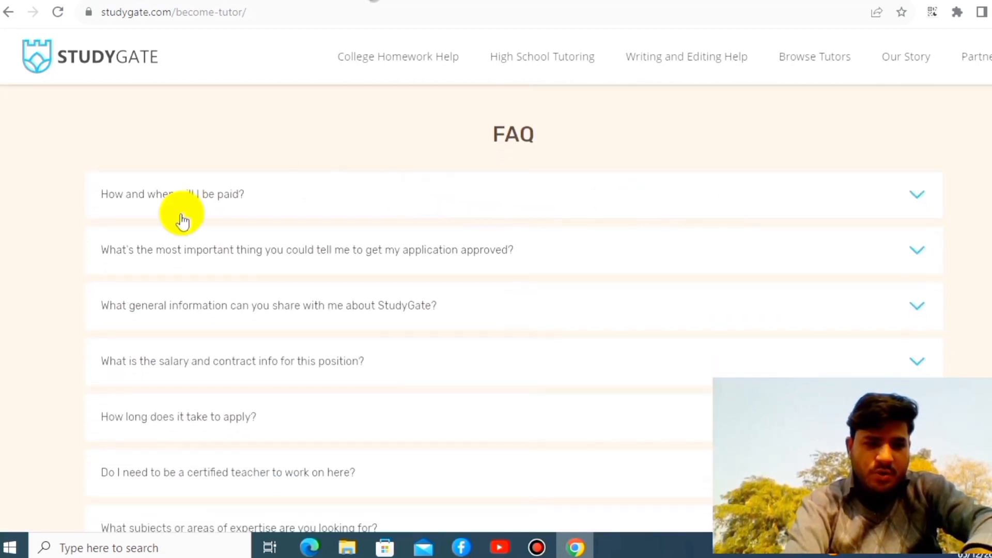
mouse_move(706, 201)
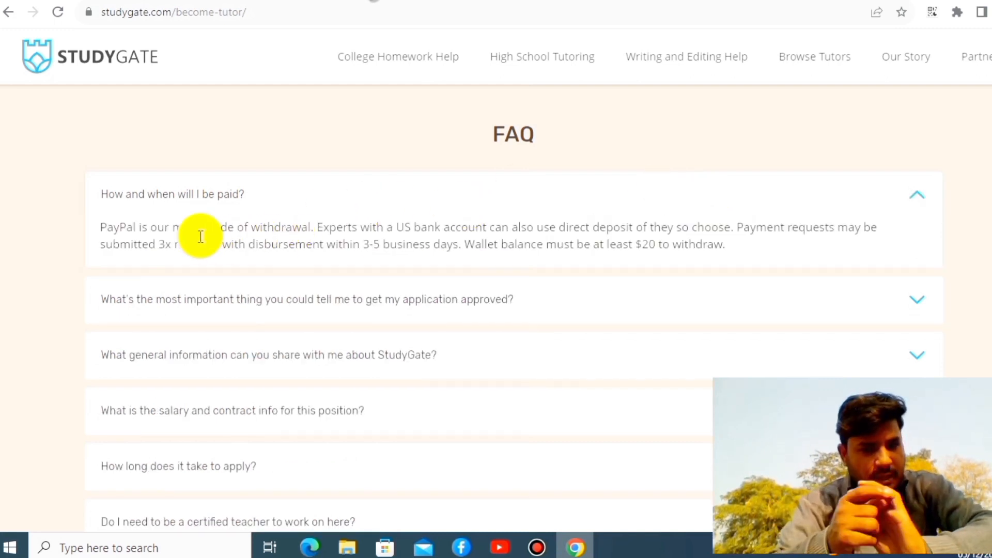
mouse_move(443, 234)
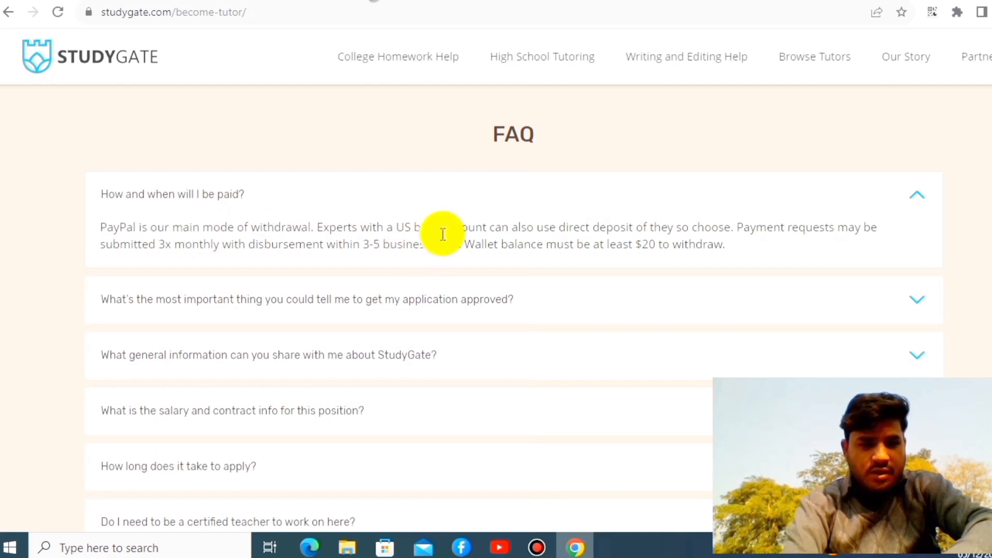
mouse_move(485, 226)
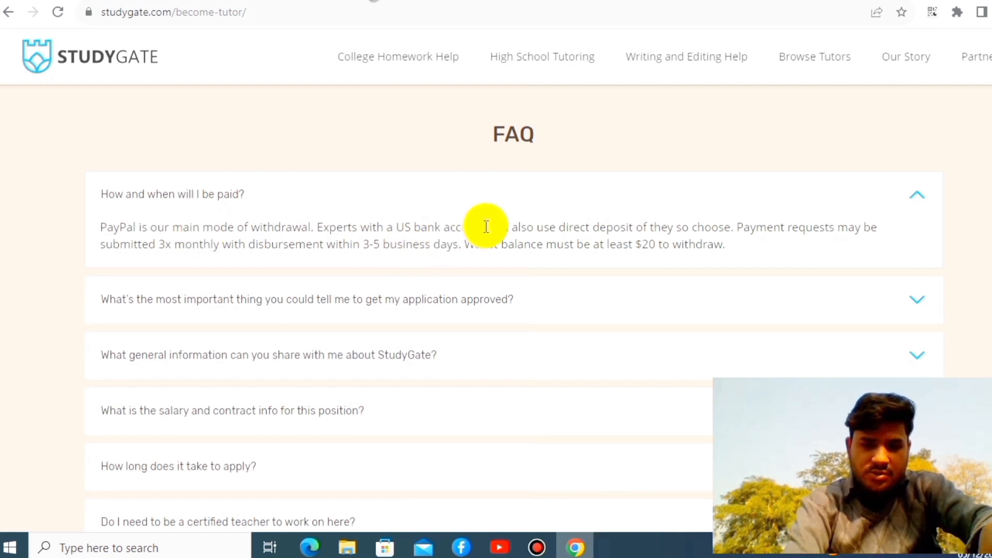
mouse_move(909, 191)
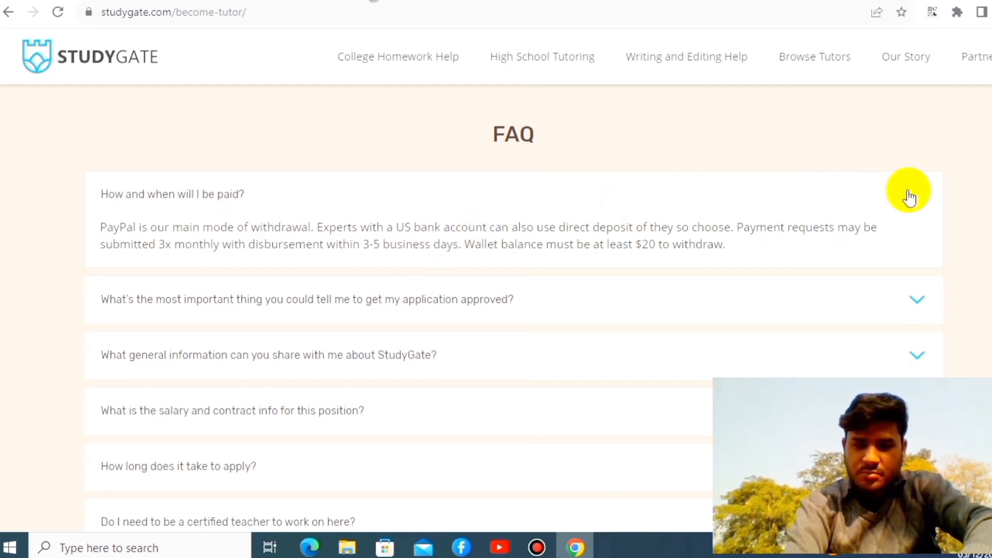
click(171, 194)
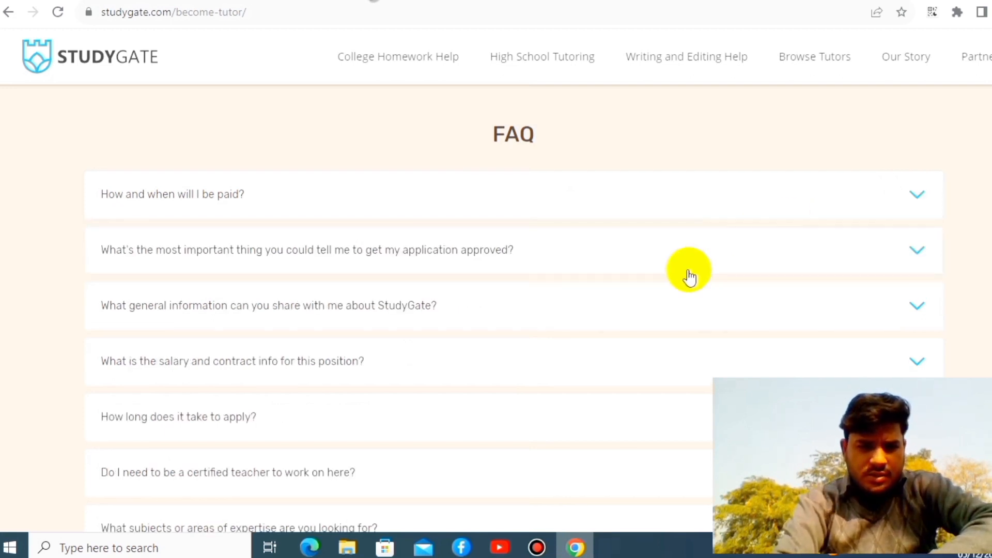
mouse_move(921, 253)
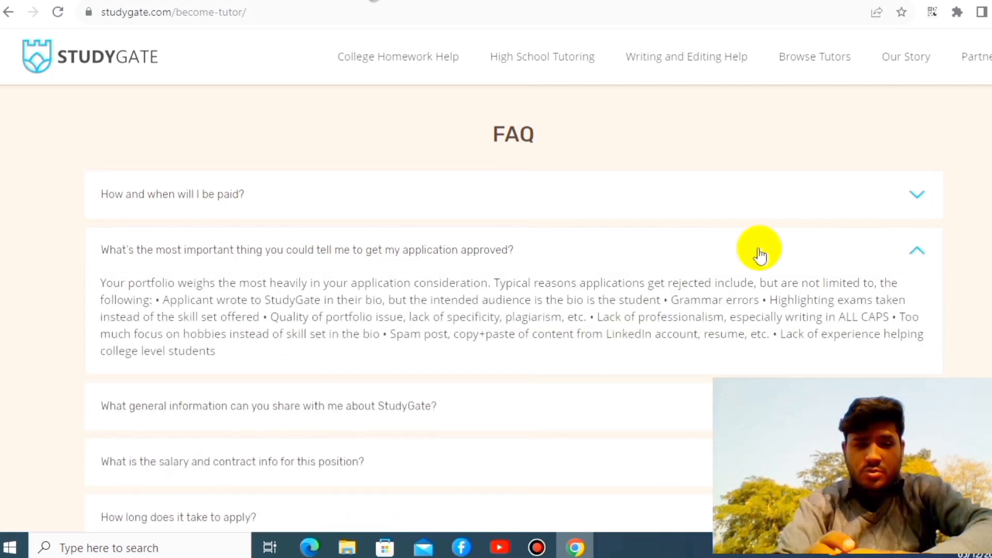
mouse_move(595, 297)
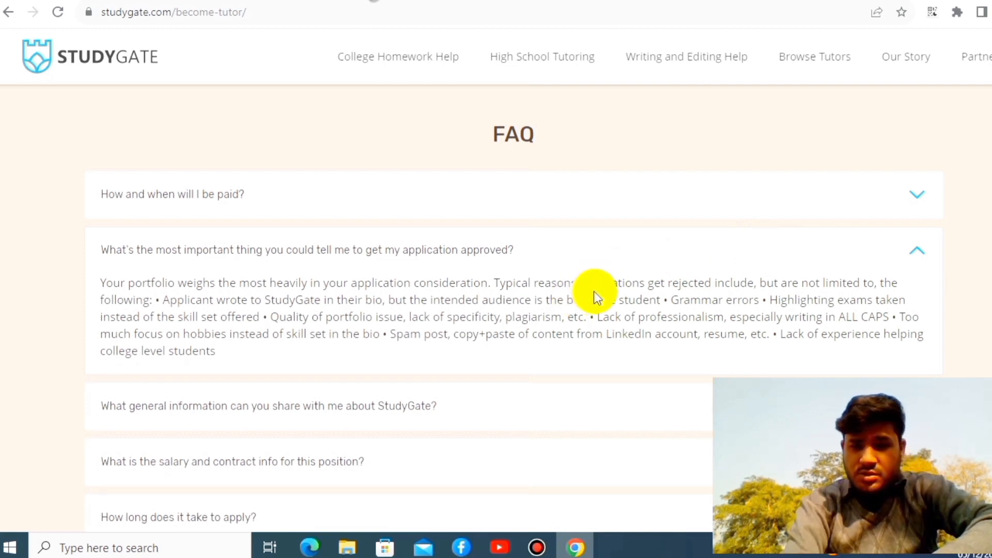
mouse_move(589, 292)
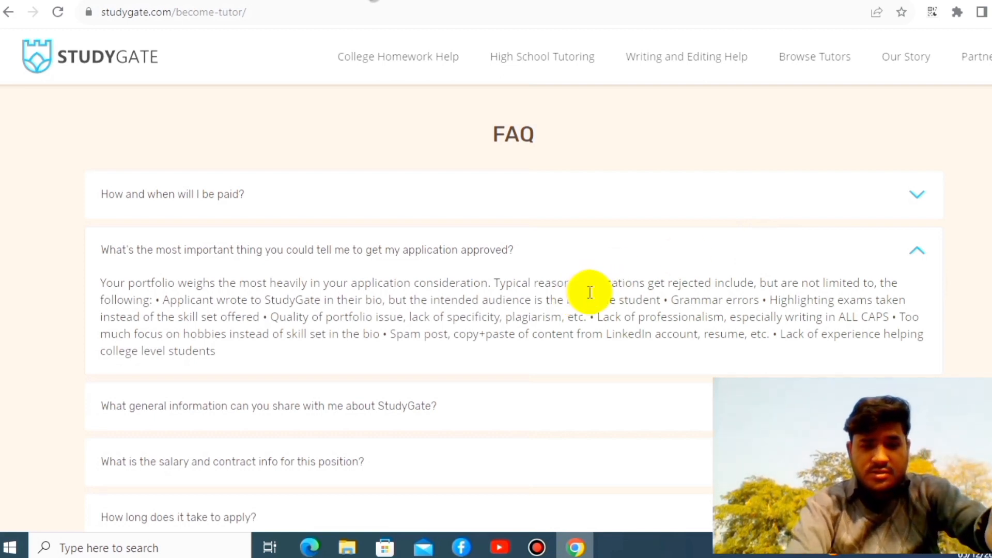
mouse_move(635, 316)
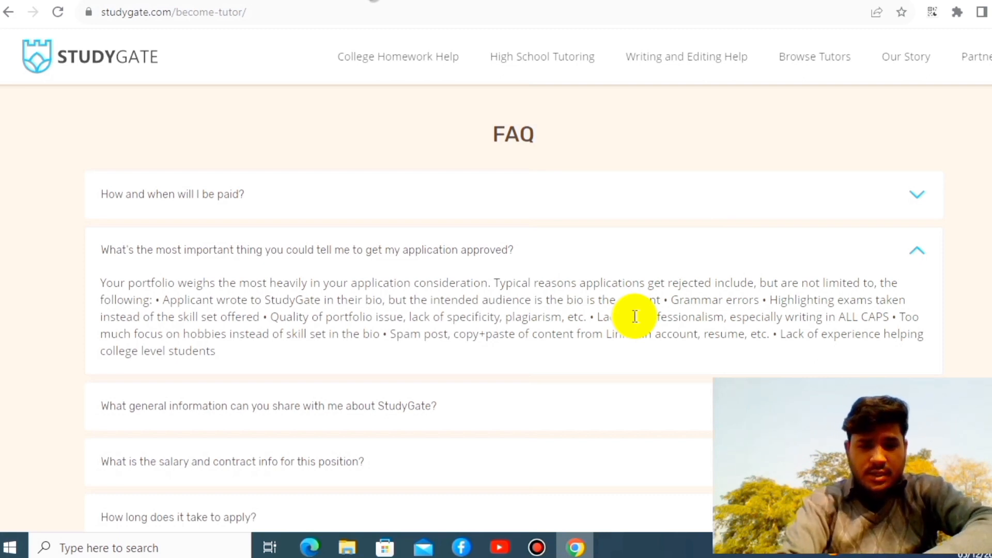
mouse_move(460, 295)
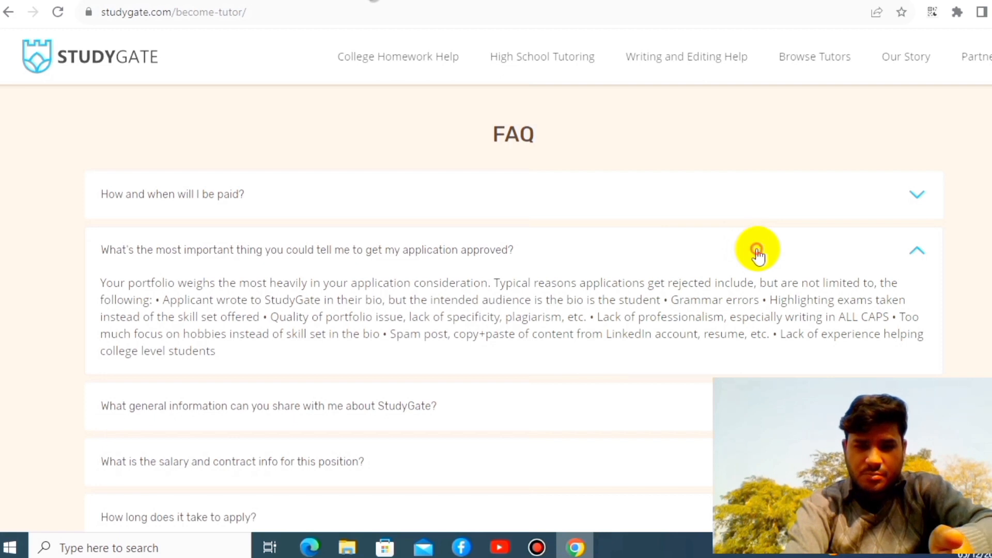
click(917, 249)
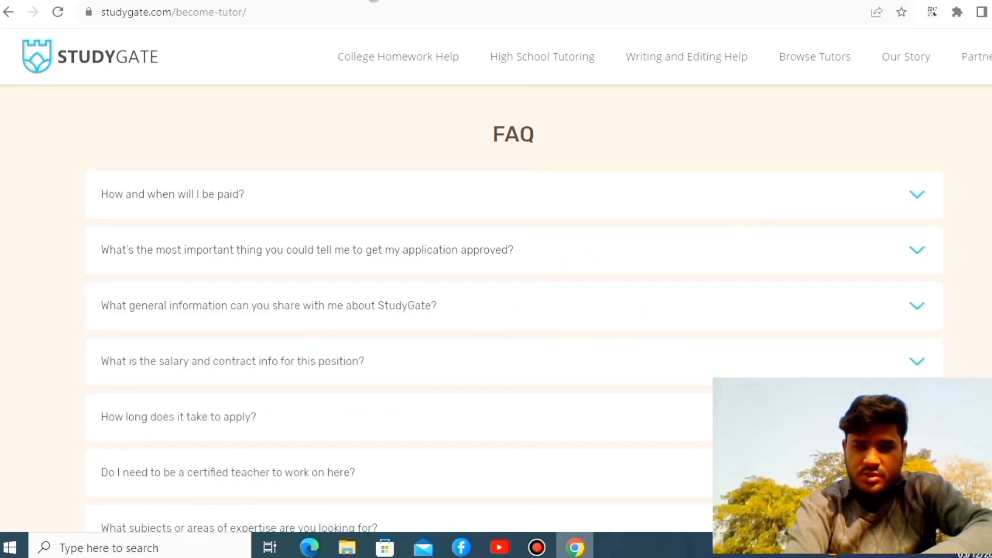
scroll(down, 3)
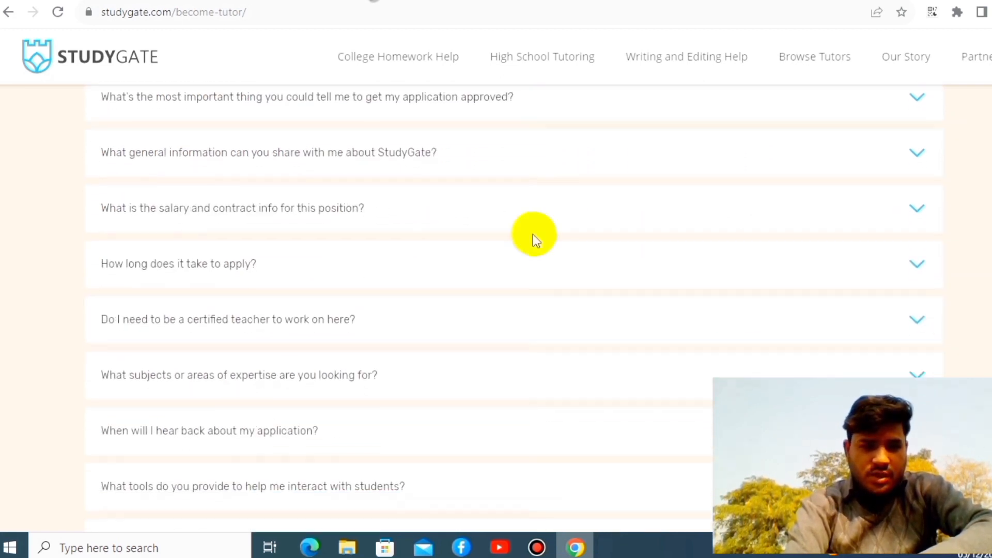
mouse_move(427, 291)
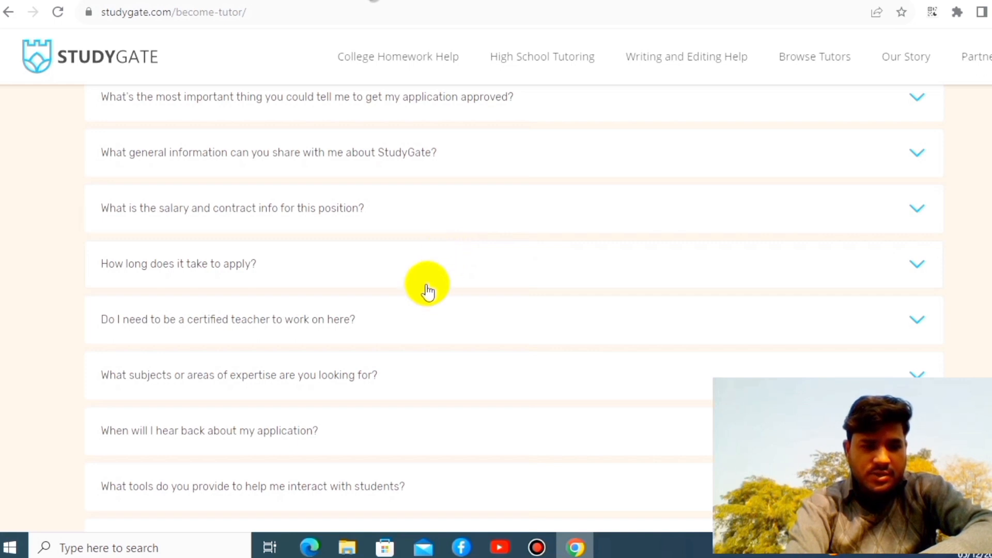
click(227, 319)
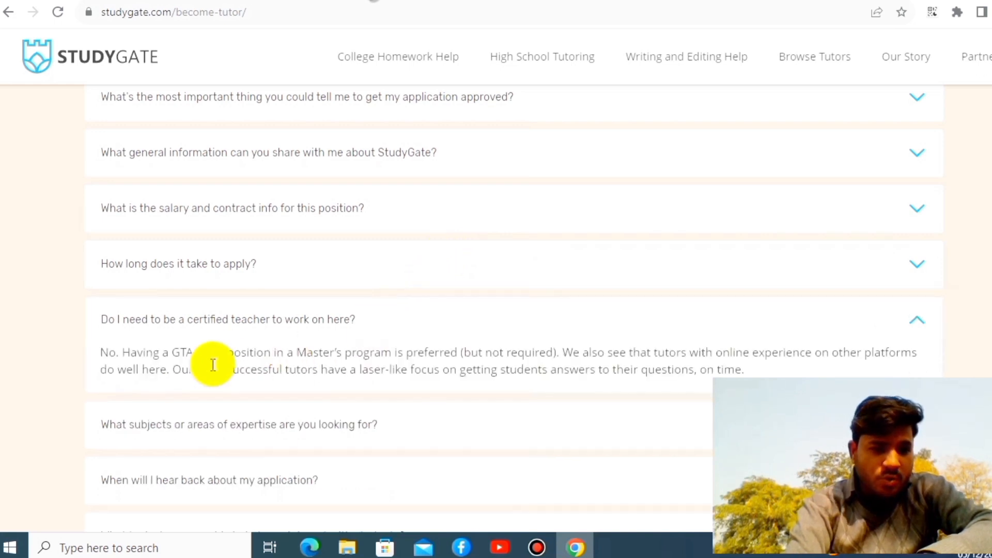
mouse_move(219, 366)
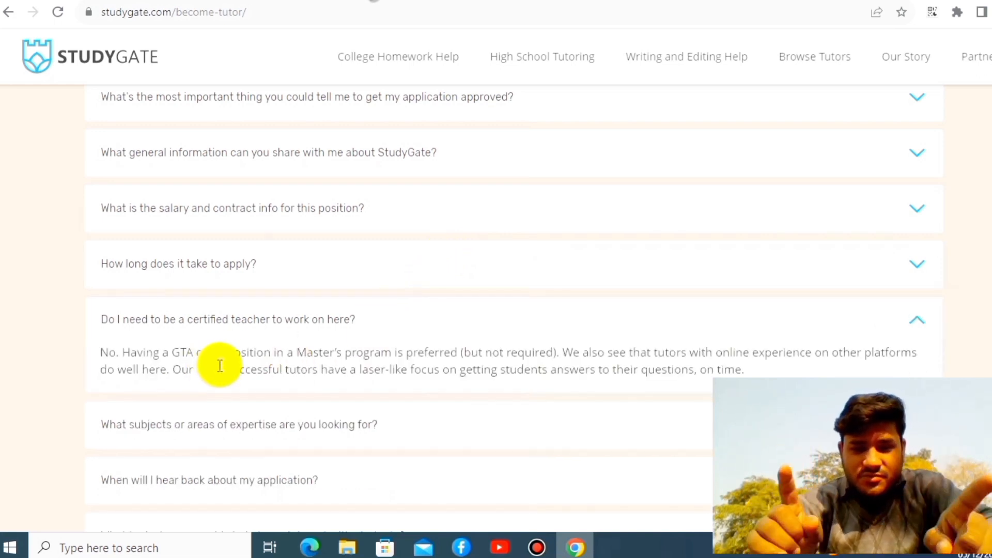
mouse_move(151, 383)
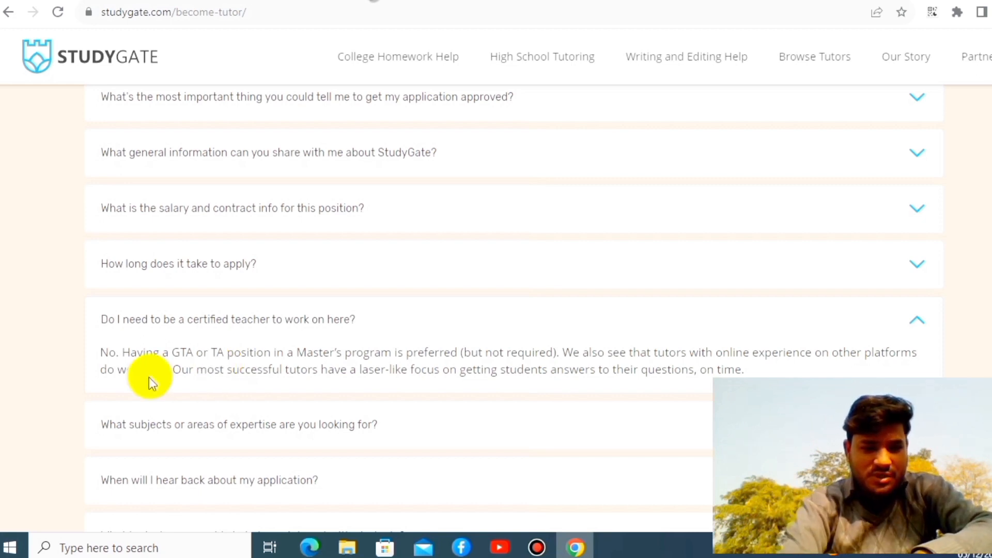
mouse_move(319, 363)
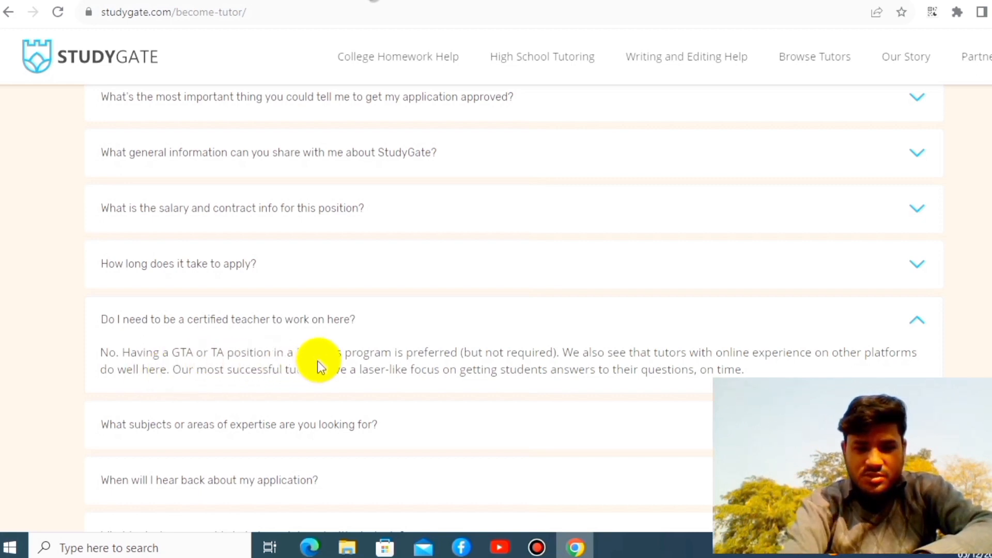
mouse_move(640, 354)
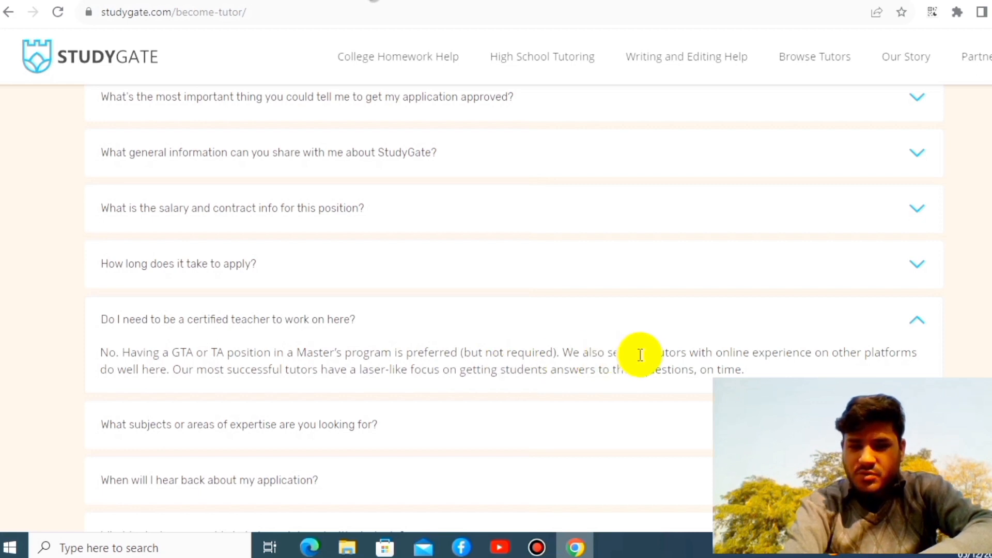
mouse_move(614, 349)
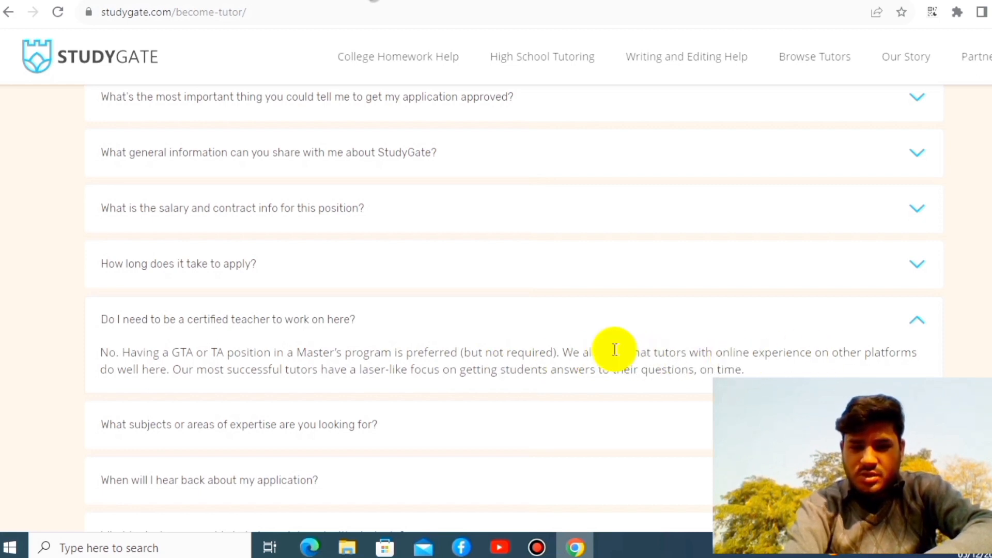
mouse_move(279, 401)
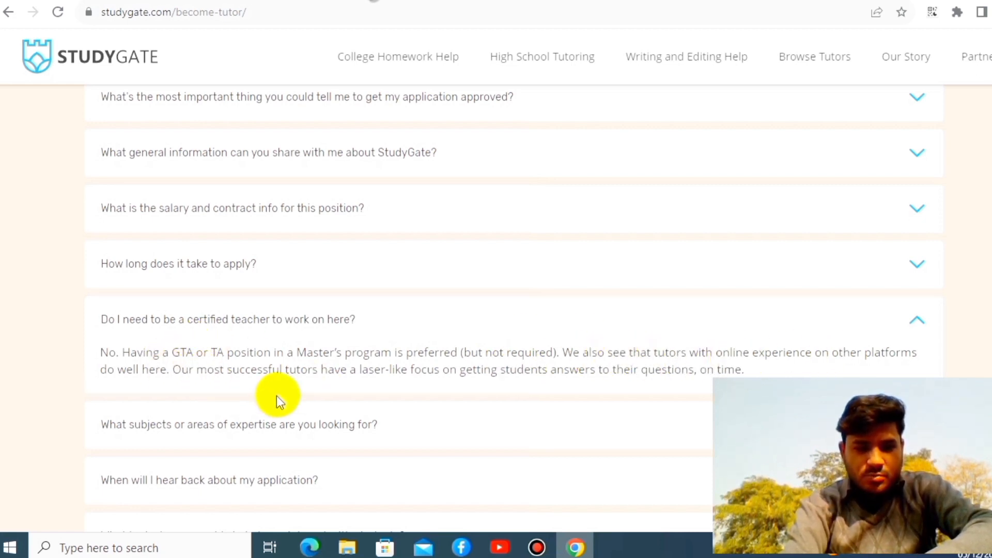
mouse_move(538, 383)
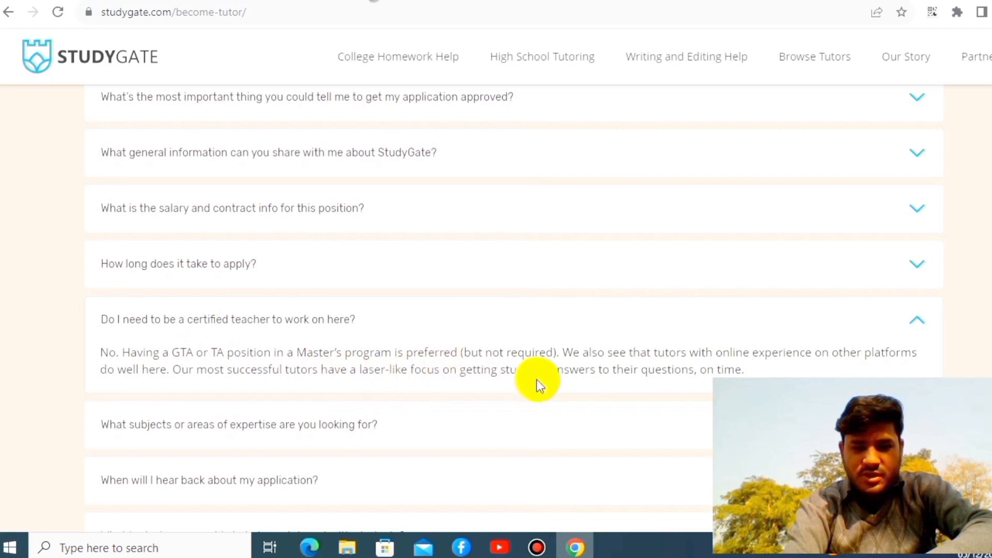
mouse_move(987, 354)
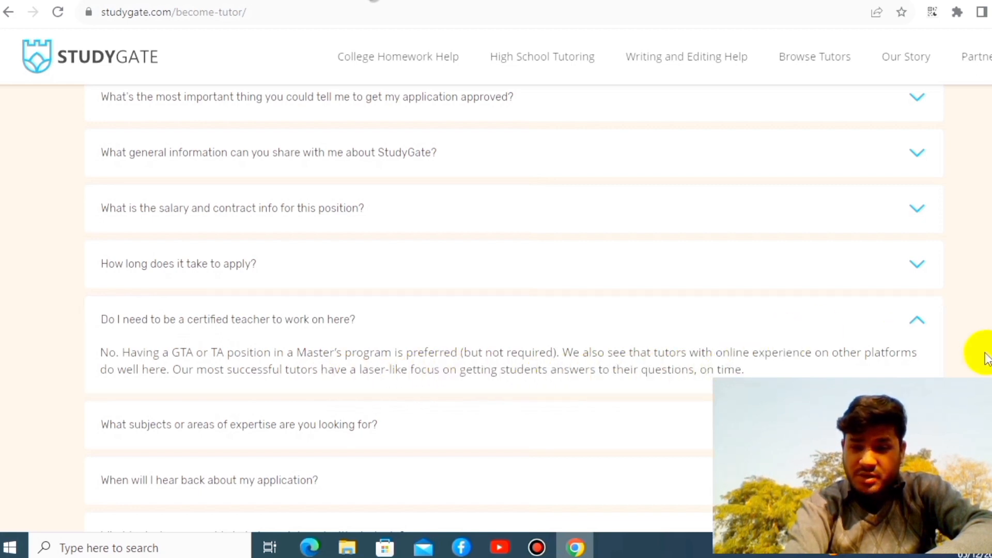
scroll(down, 3)
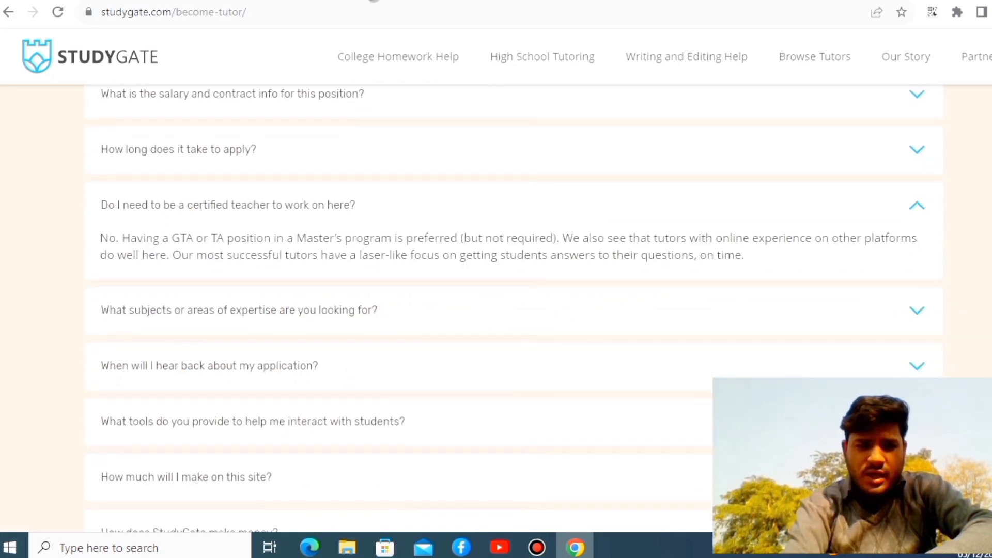
mouse_move(794, 249)
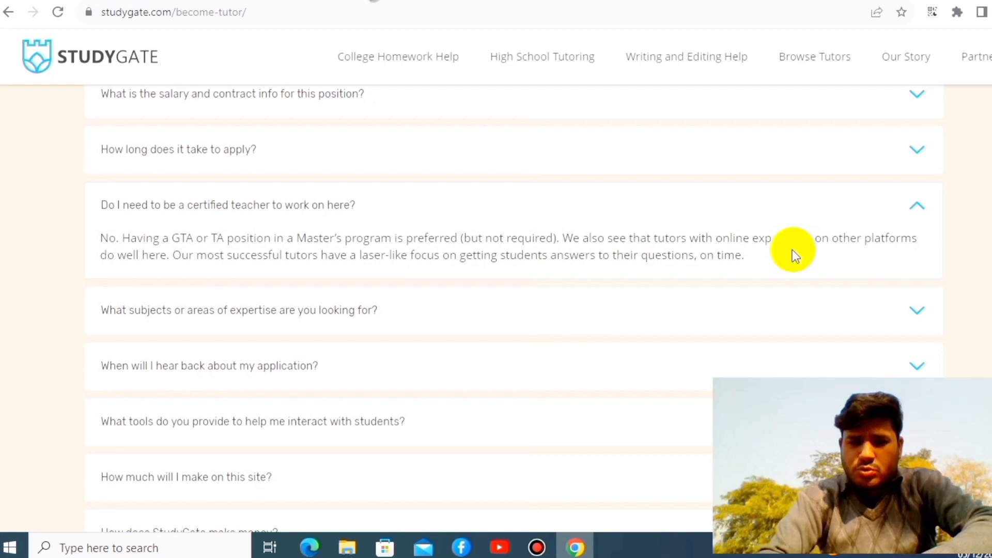
mouse_move(921, 276)
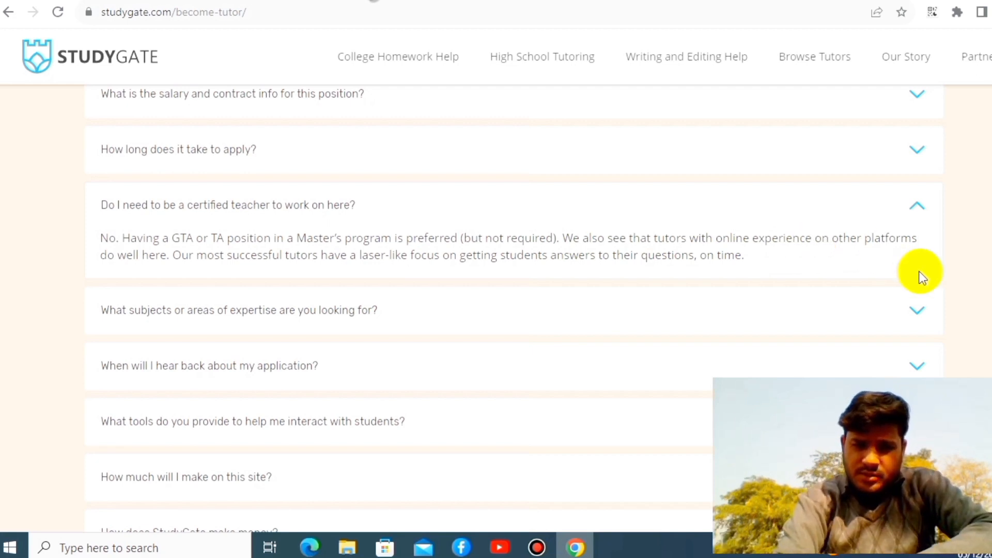
Step: Scroll through the FAQ to its final question about F1 visas
scroll(down, 3)
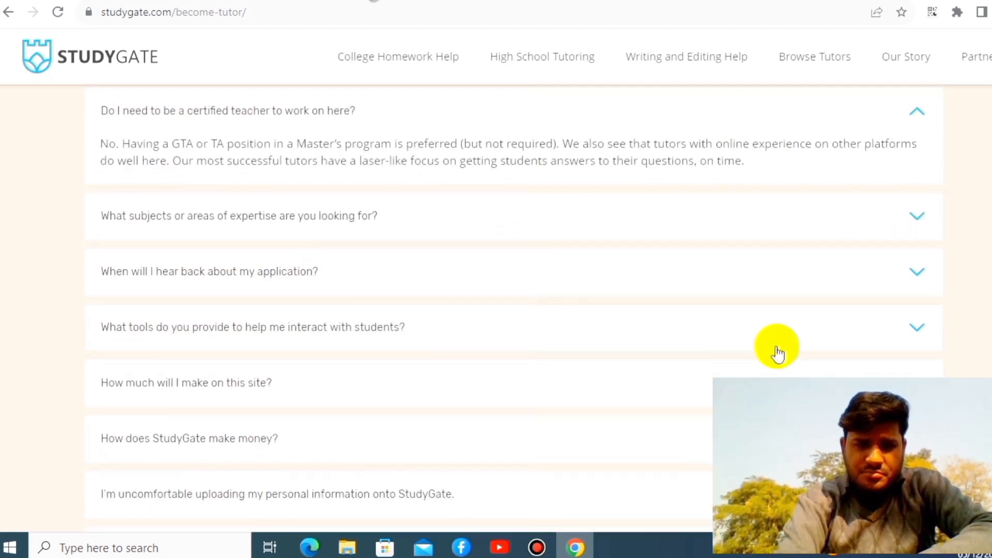
mouse_move(591, 228)
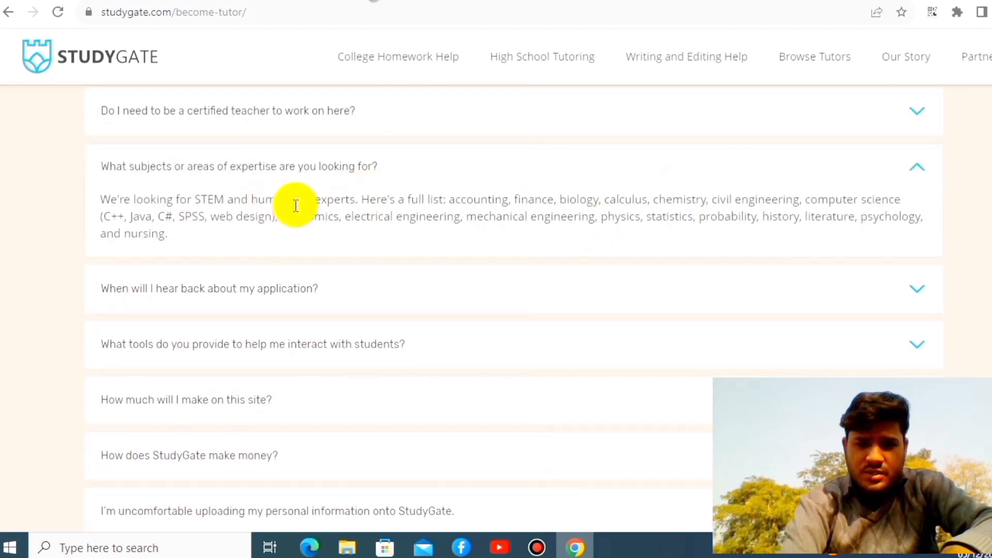
mouse_move(722, 200)
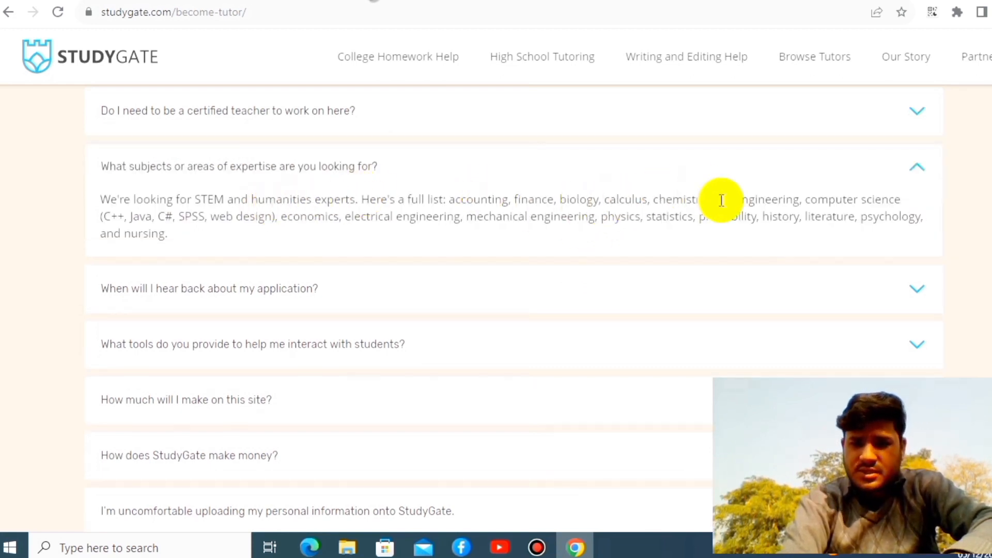
mouse_move(451, 237)
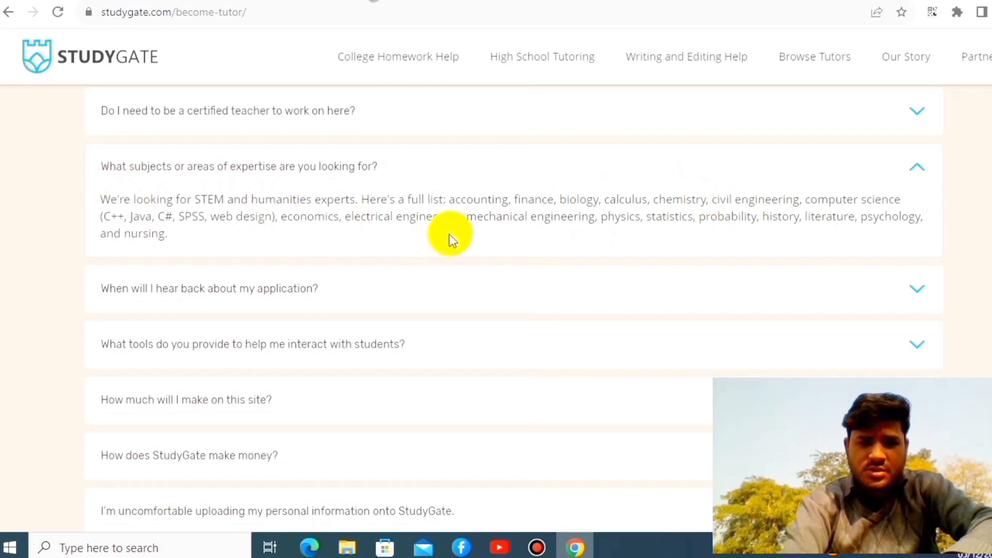
mouse_move(850, 209)
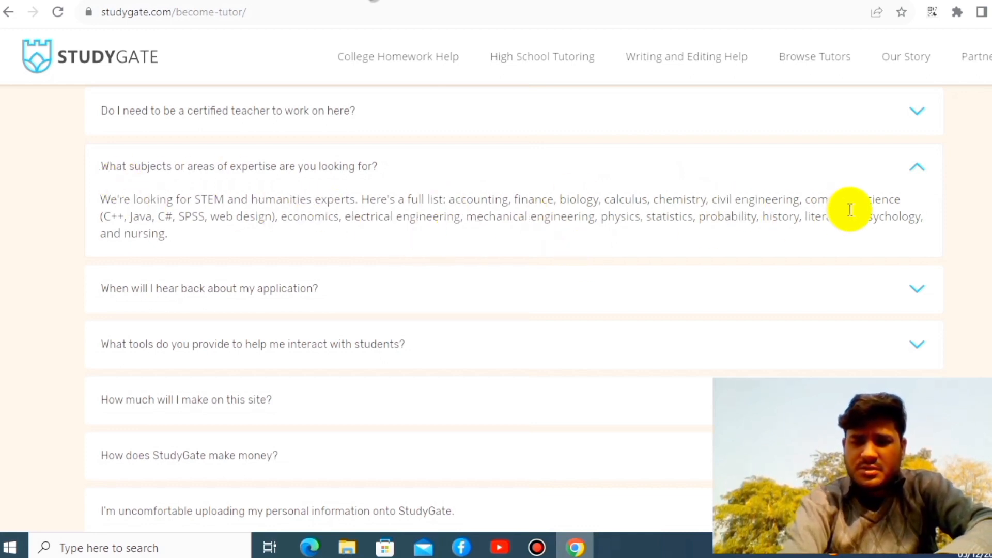
mouse_move(920, 173)
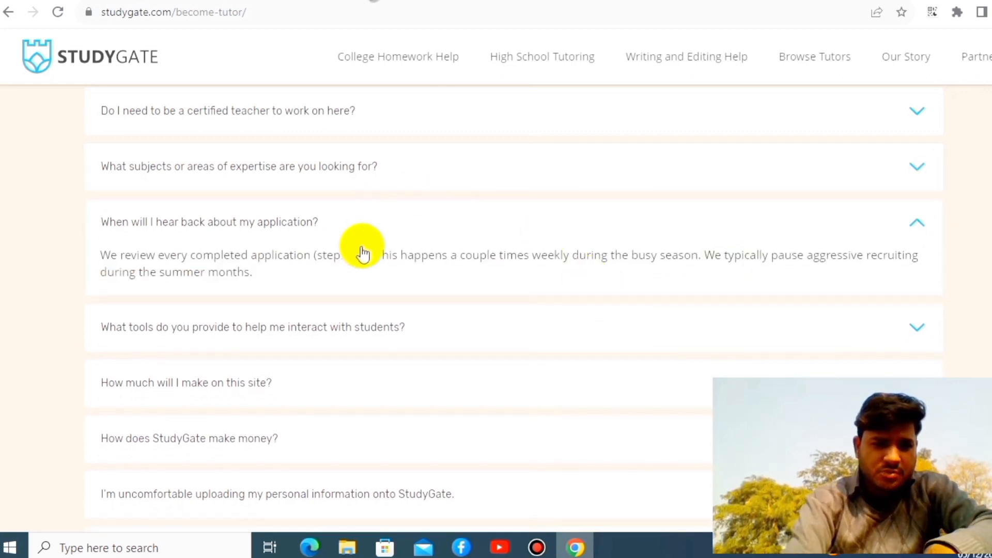
mouse_move(384, 255)
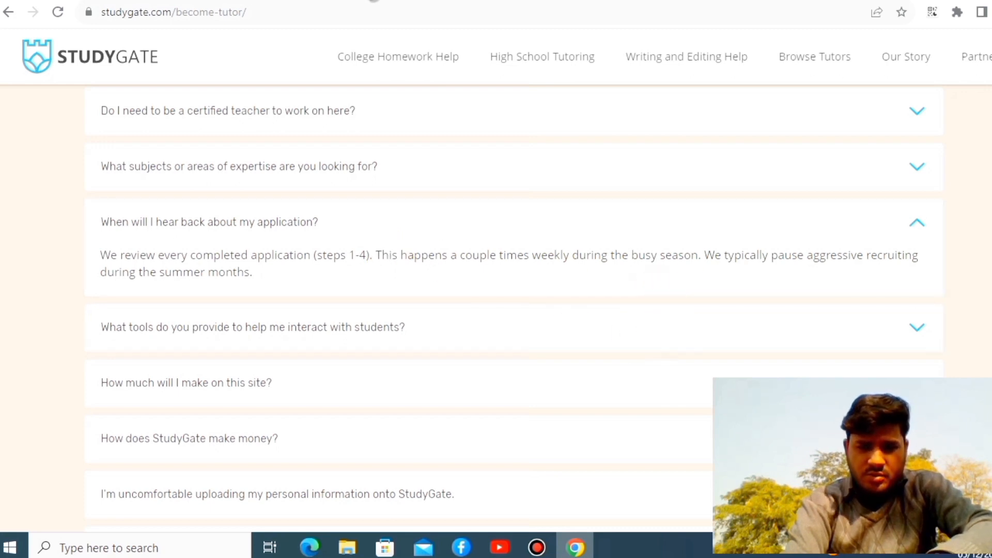
scroll(down, 3)
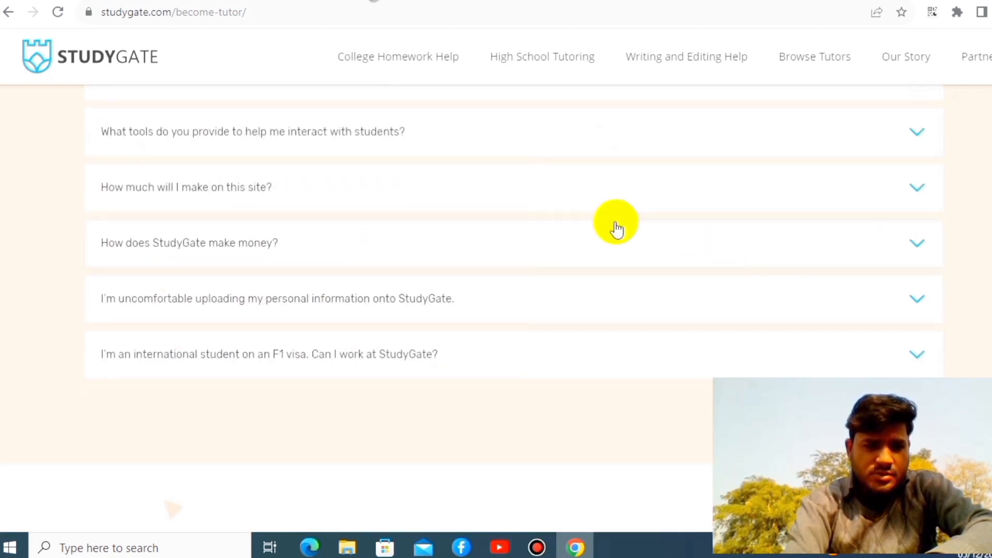
mouse_move(481, 169)
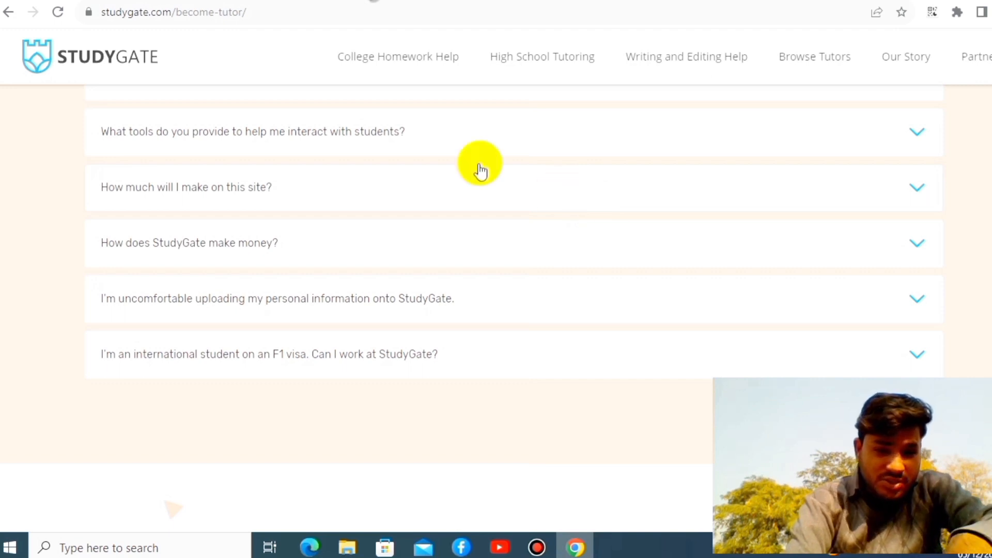
mouse_move(563, 348)
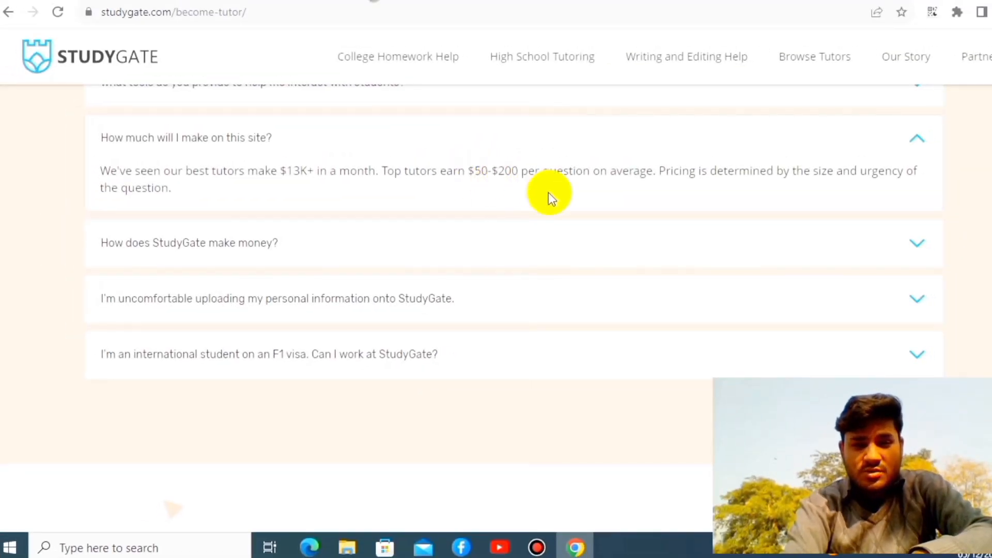
mouse_move(611, 184)
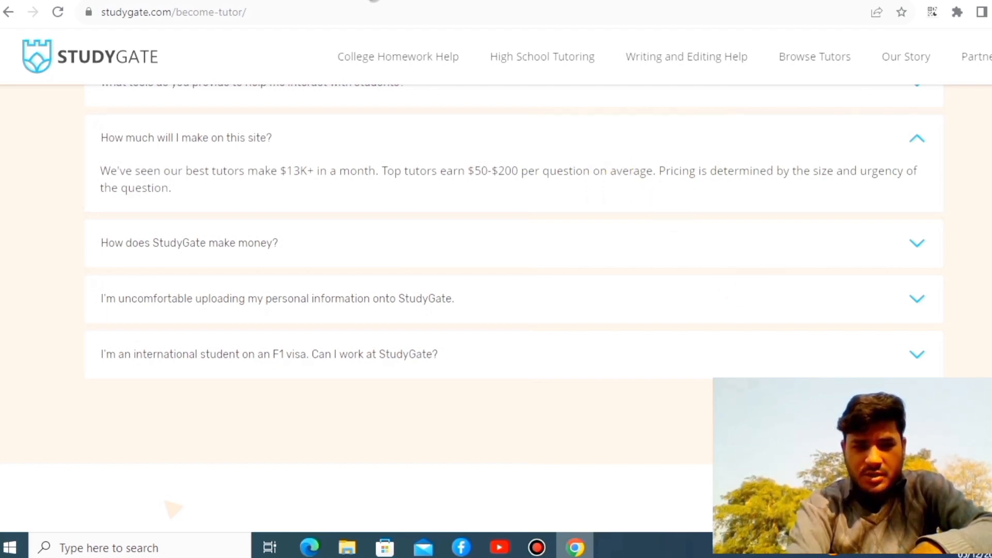
Step: Scroll back up the Become A Tutor page toward the apply link
scroll(up, 3)
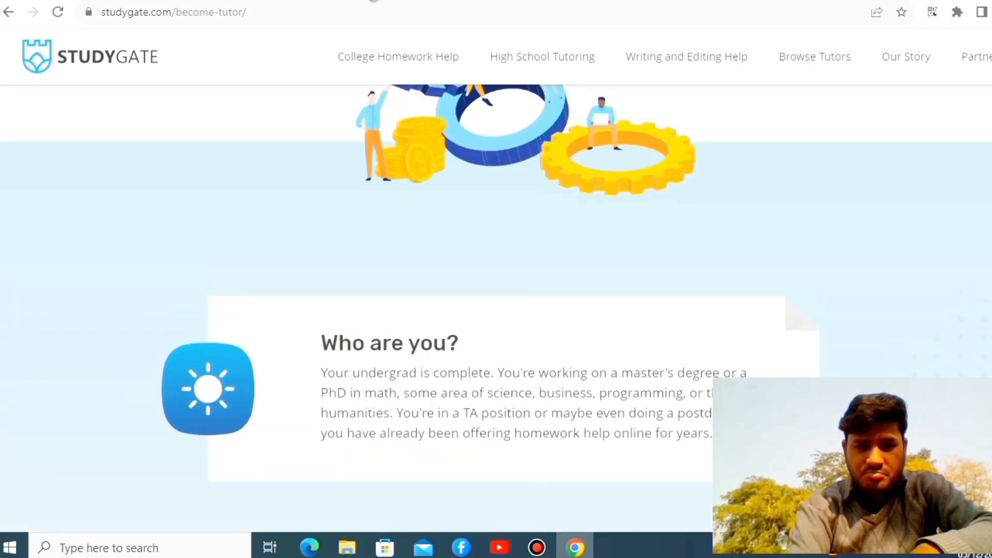
scroll(up, 3)
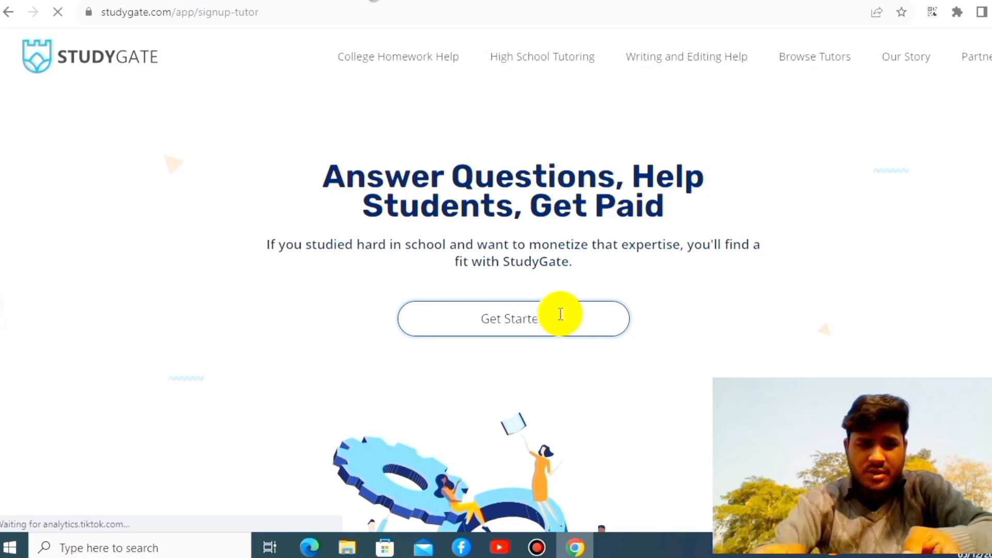
Step: Open the Get Started registration form, scroll to Register and back up
click(512, 319)
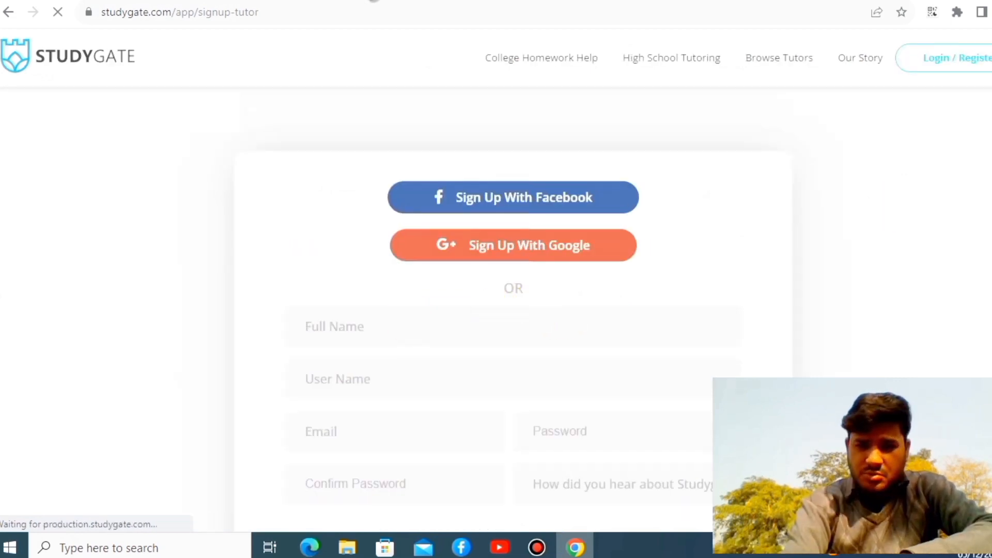
scroll(down, 3)
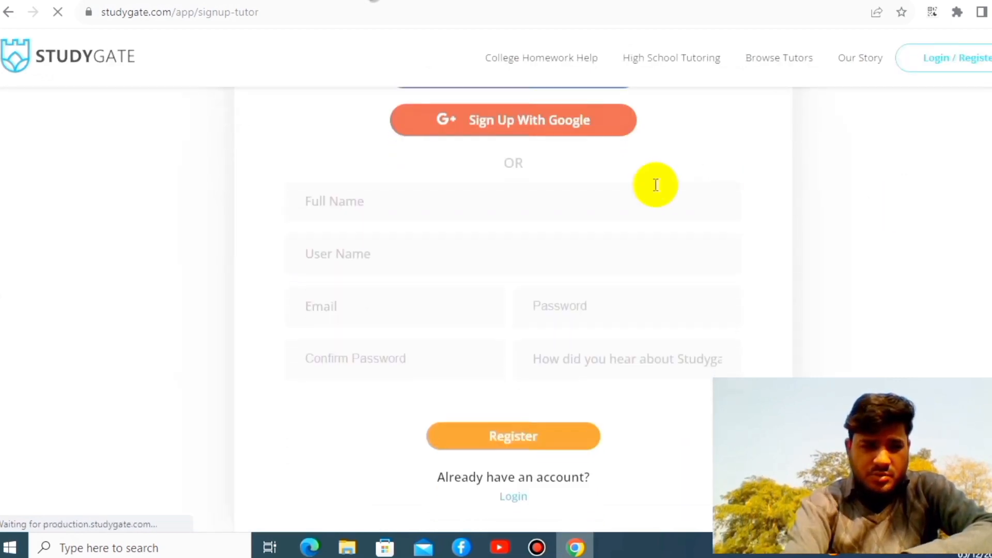
mouse_move(493, 322)
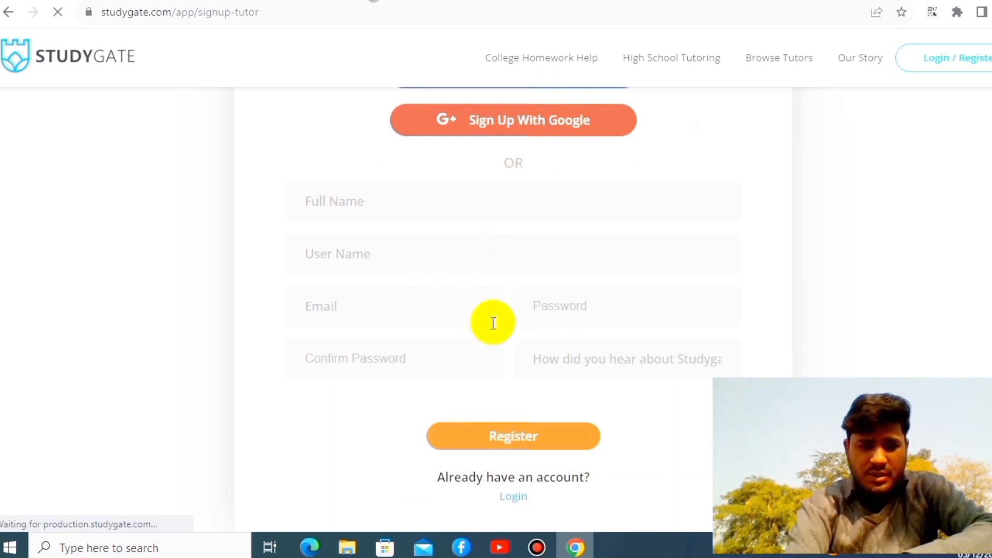
mouse_move(624, 354)
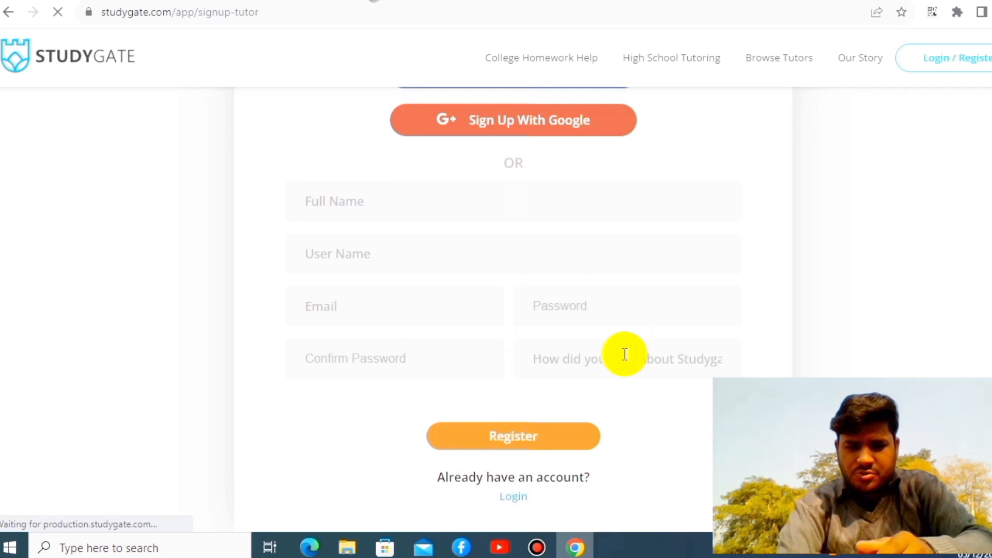
mouse_move(547, 437)
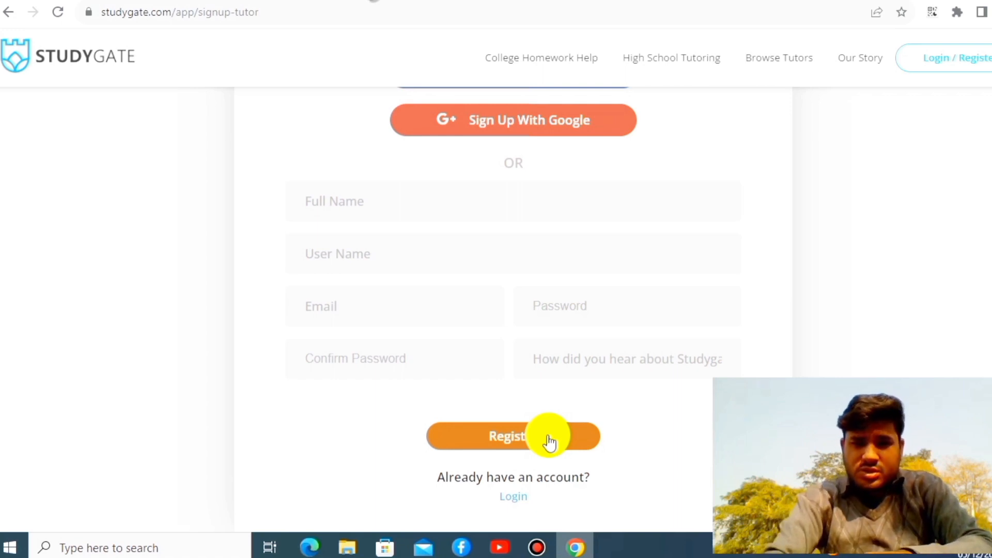
scroll(up, 3)
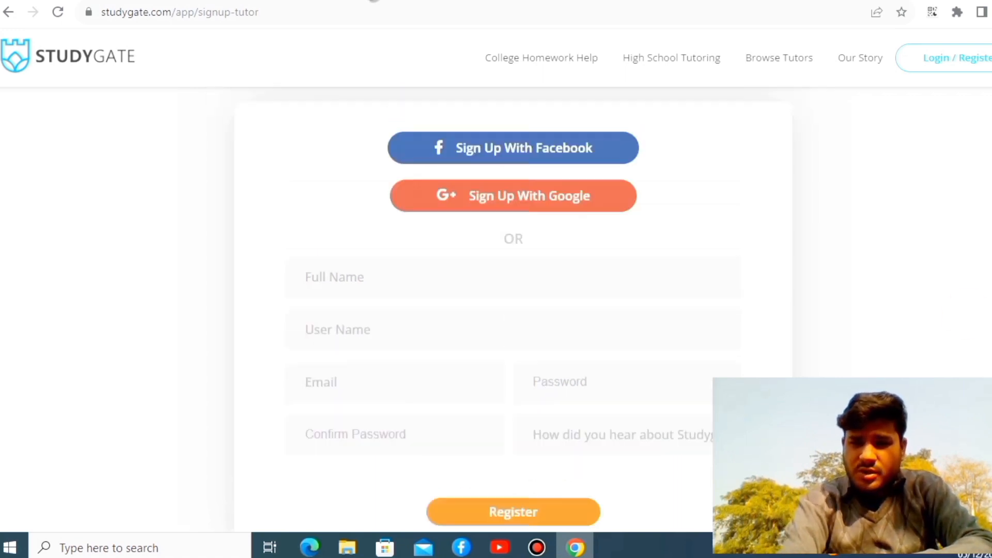
scroll(up, 3)
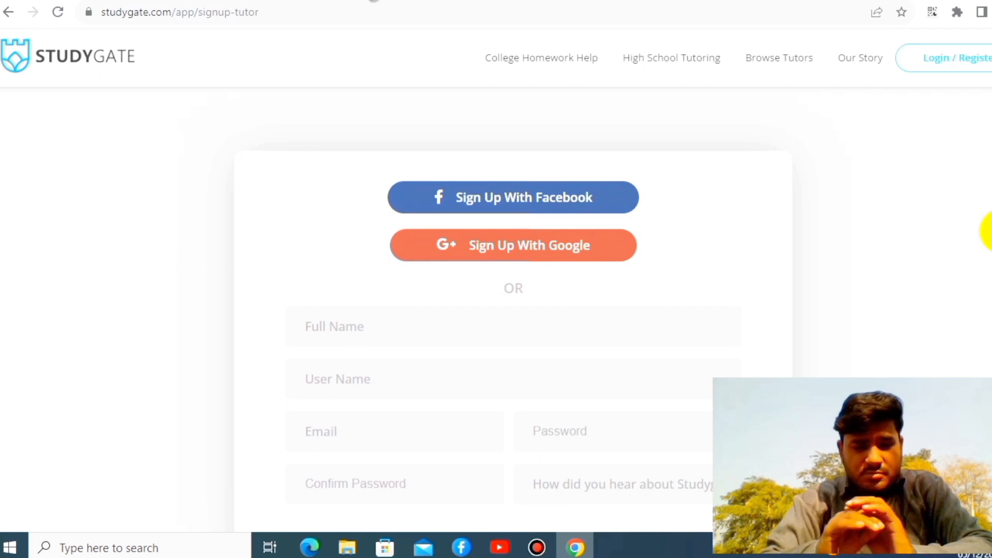